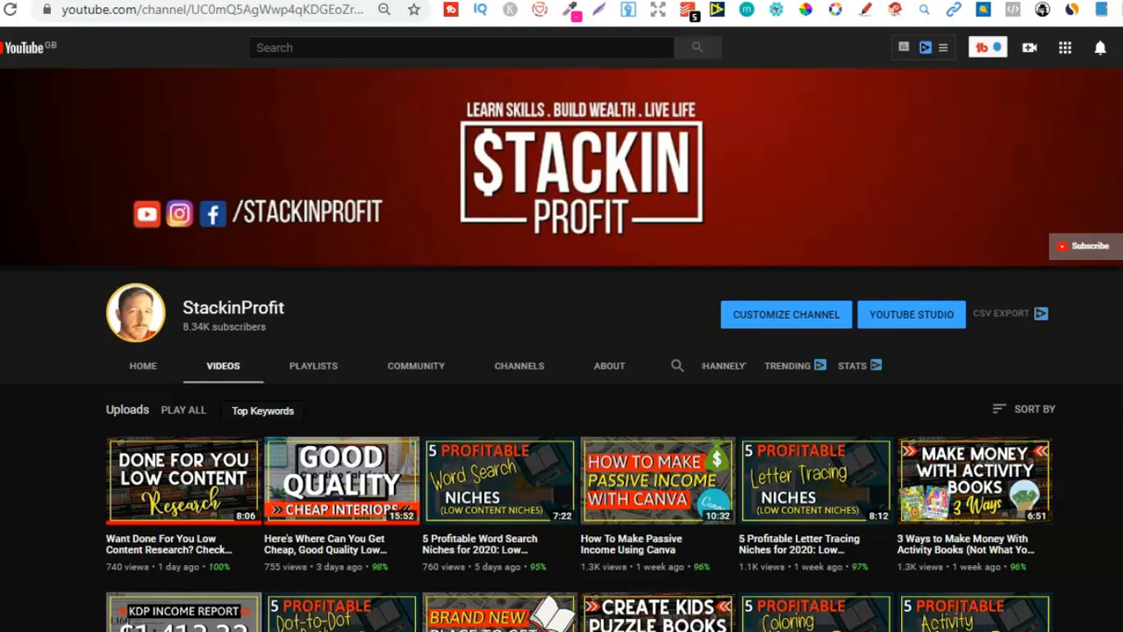
Step: Review the dashboard's follower, favorite and wallet cards and highlight the total earnings amount
{"action": "scroll", "scroll_direction": "down", "scroll_amount": 3}
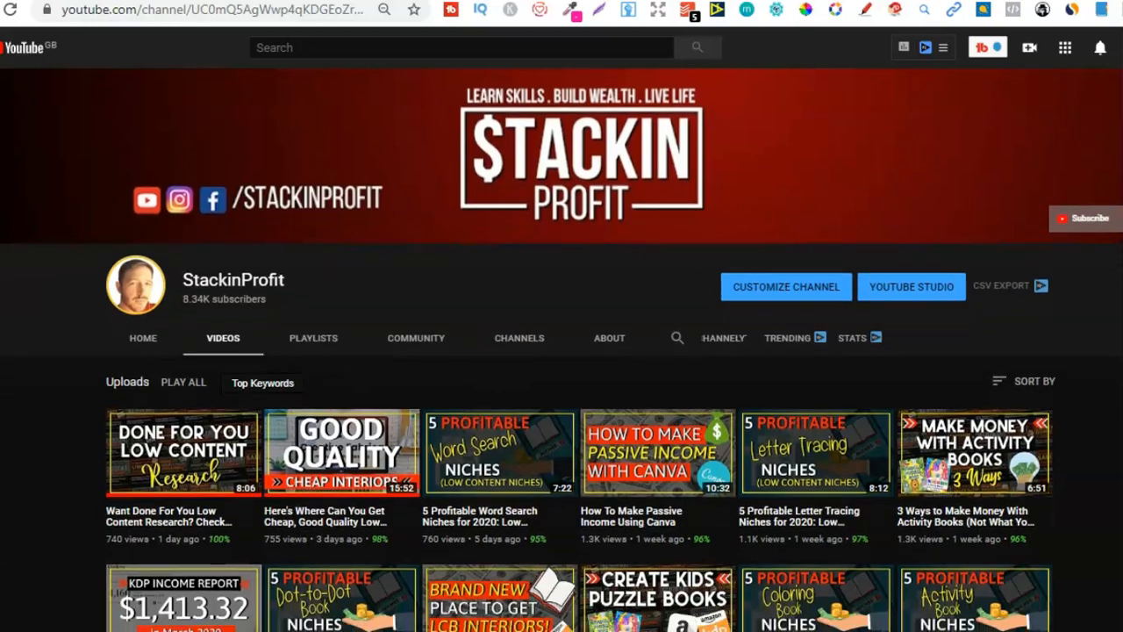
{"action": "scroll", "scroll_direction": "down", "scroll_amount": 3}
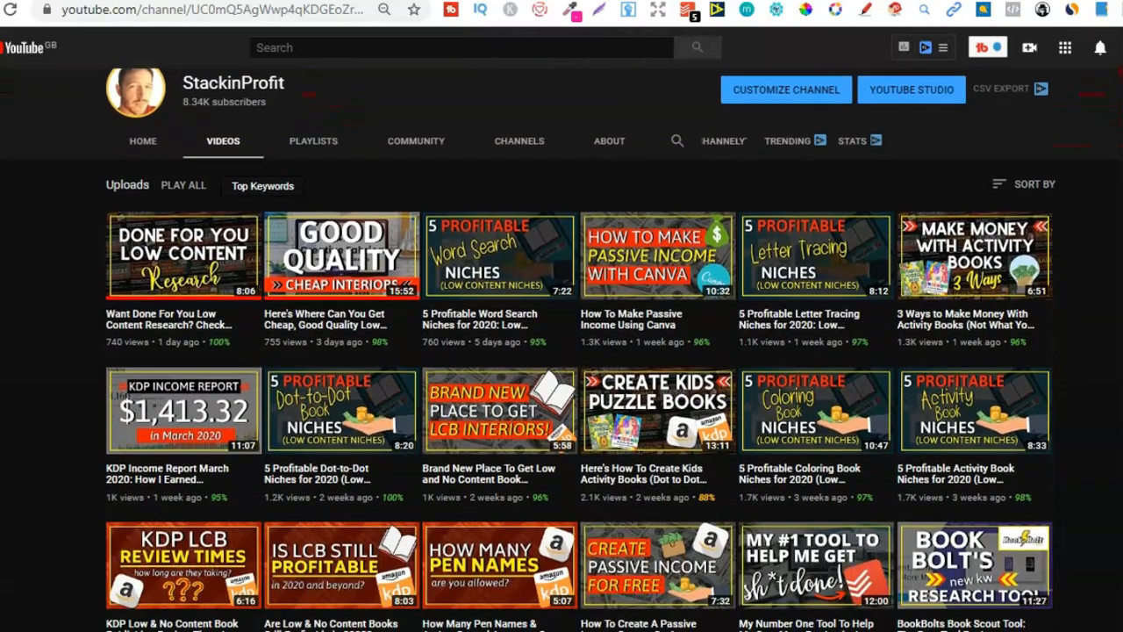
{"action": "scroll", "scroll_direction": "down", "scroll_amount": 3}
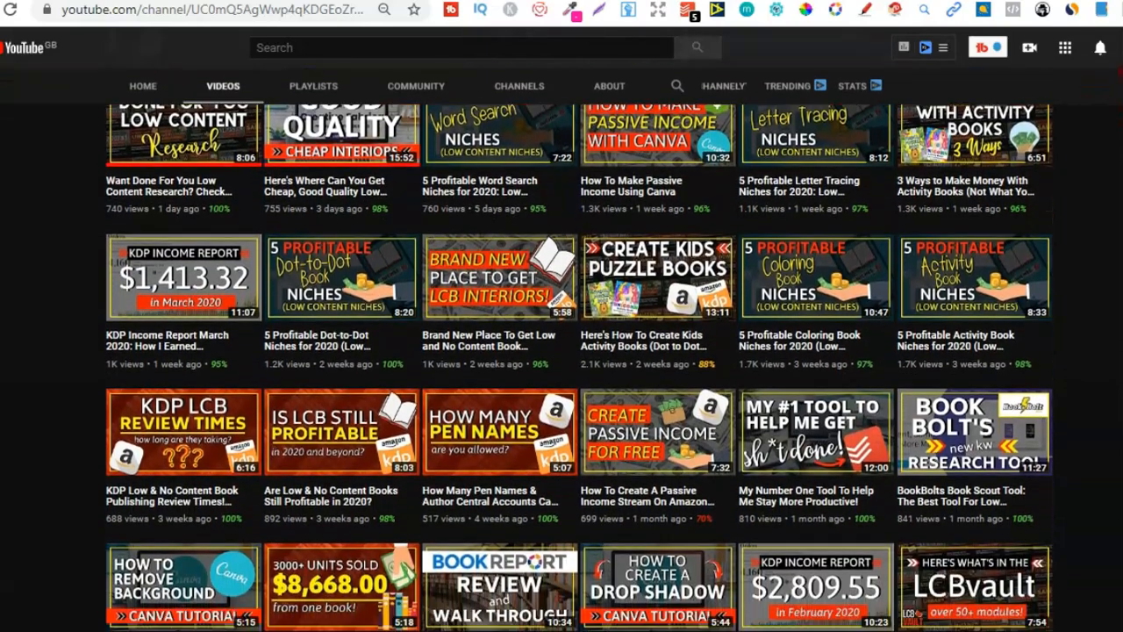
{"action": "scroll", "scroll_direction": "down", "scroll_amount": 3}
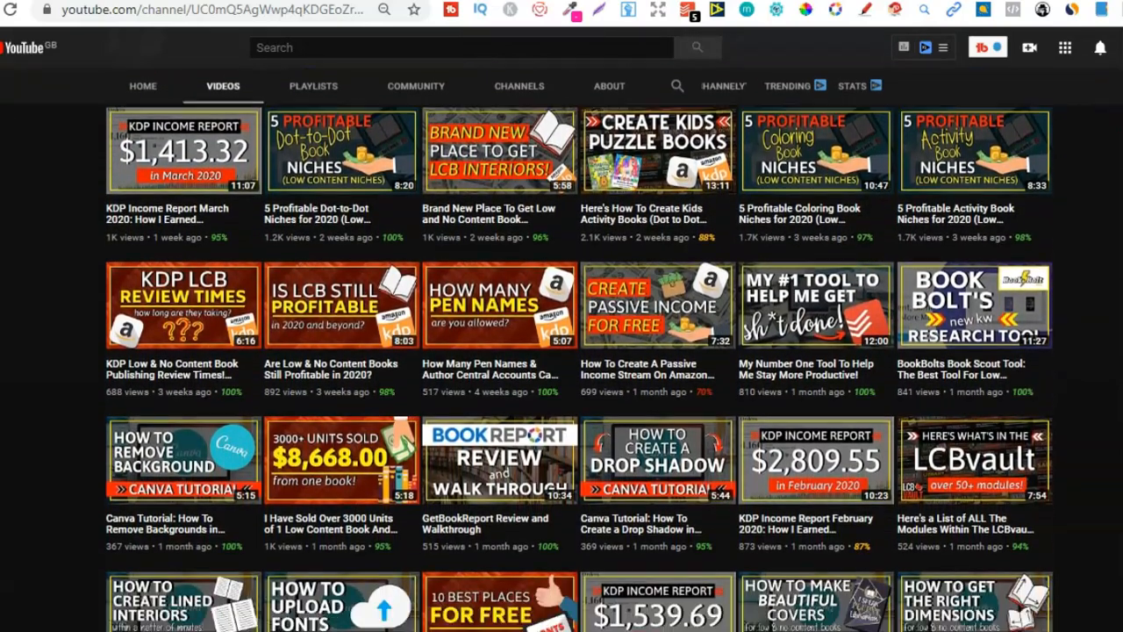
{"action": "scroll", "scroll_direction": "down", "scroll_amount": 3}
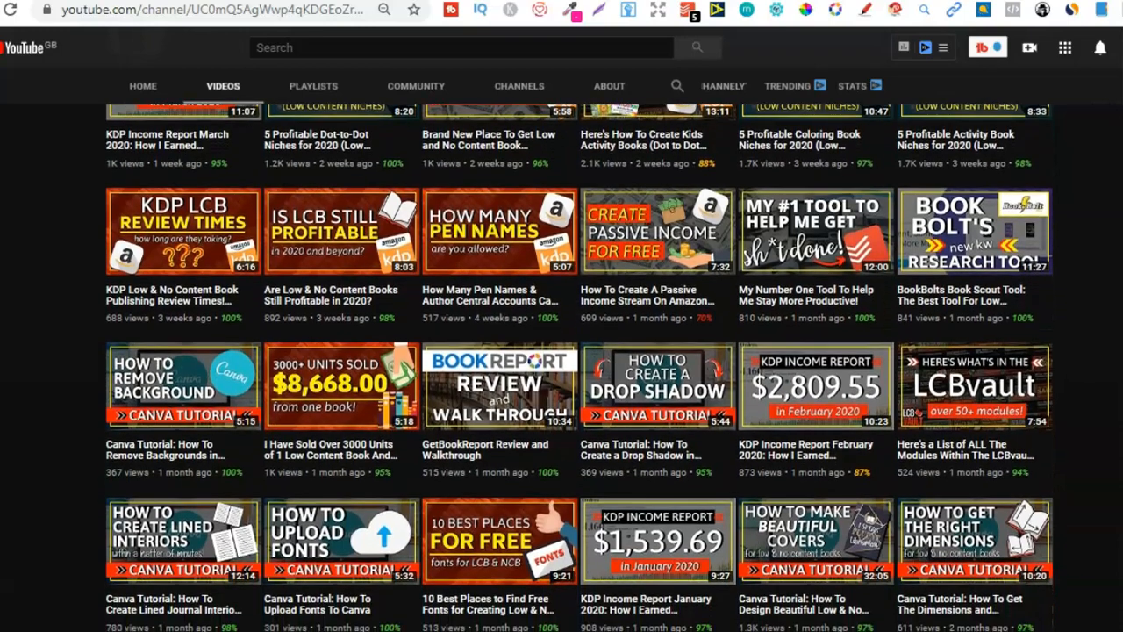
{"action": "scroll", "scroll_direction": "down", "scroll_amount": 3}
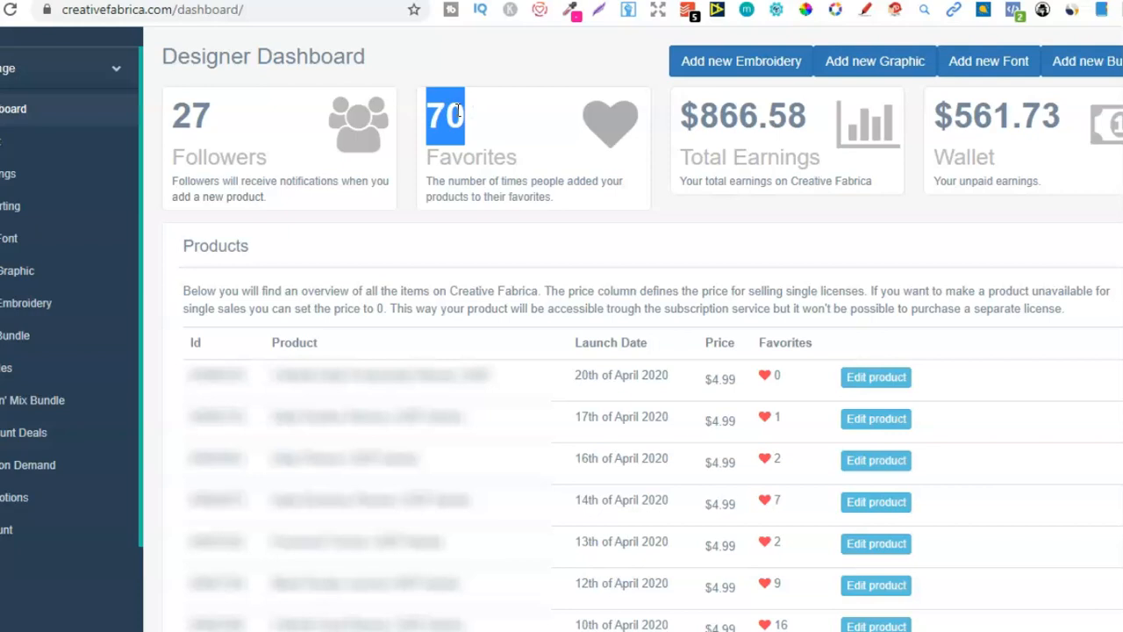
{"action": "mouse_move", "coordinate": [154, 130]}
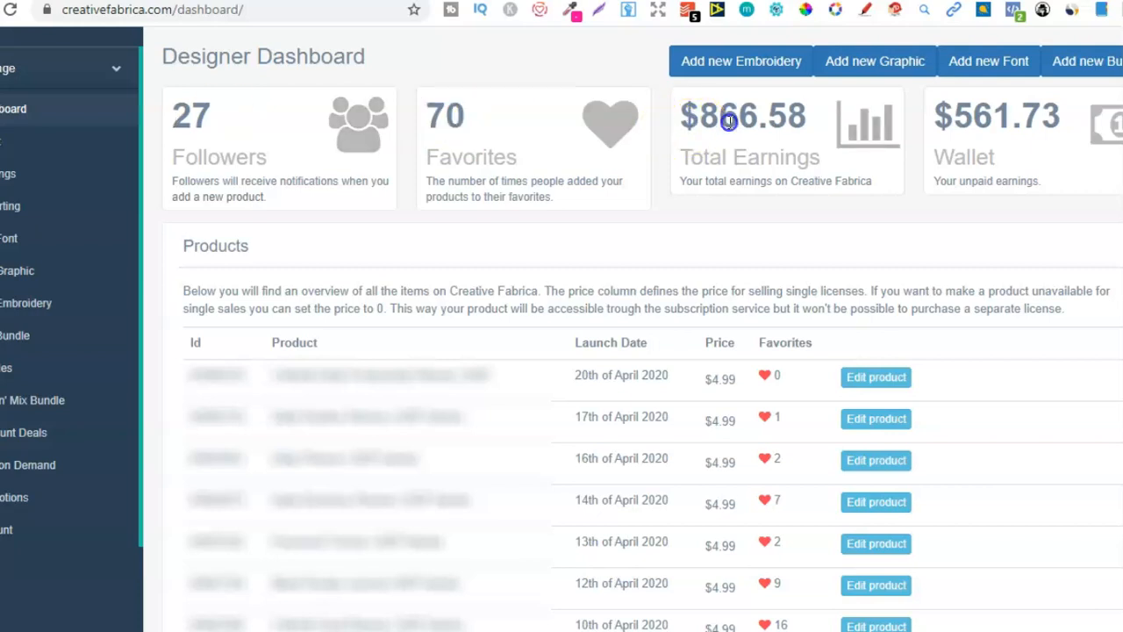
{"action": "double_click", "coordinate": [728, 116]}
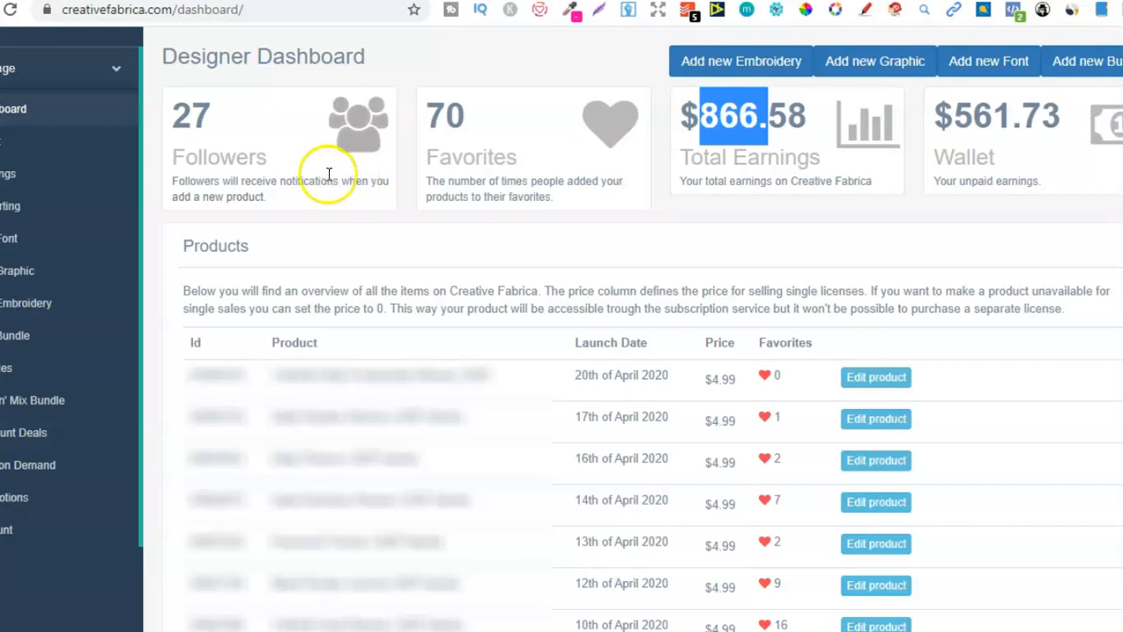
{"action": "mouse_move", "coordinate": [8, 8]}
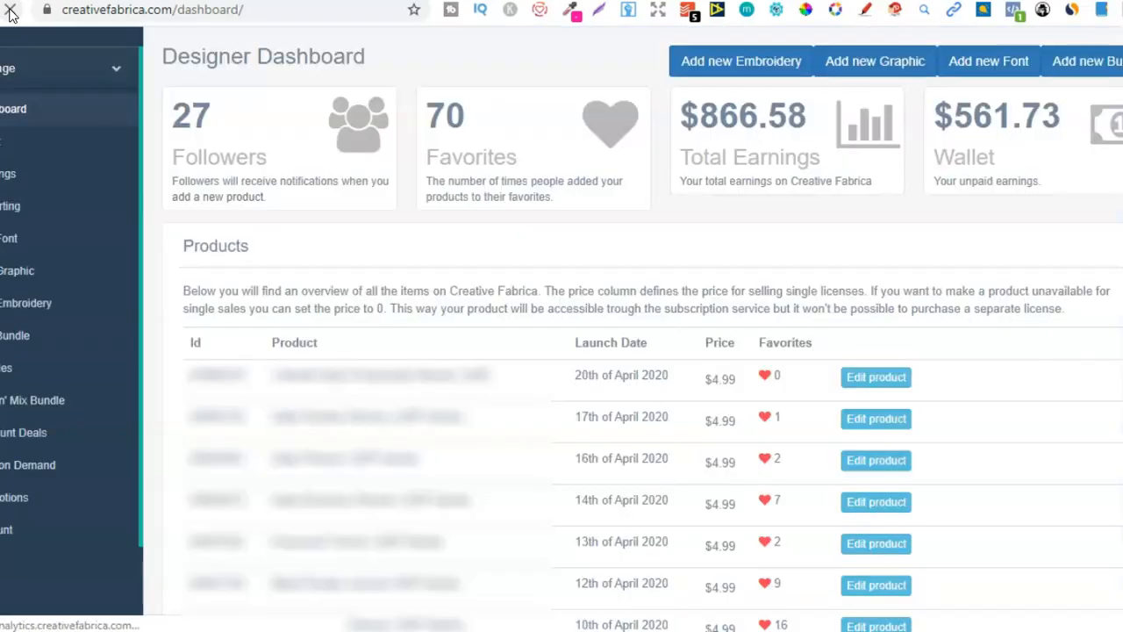
{"action": "mouse_move", "coordinate": [253, 154]}
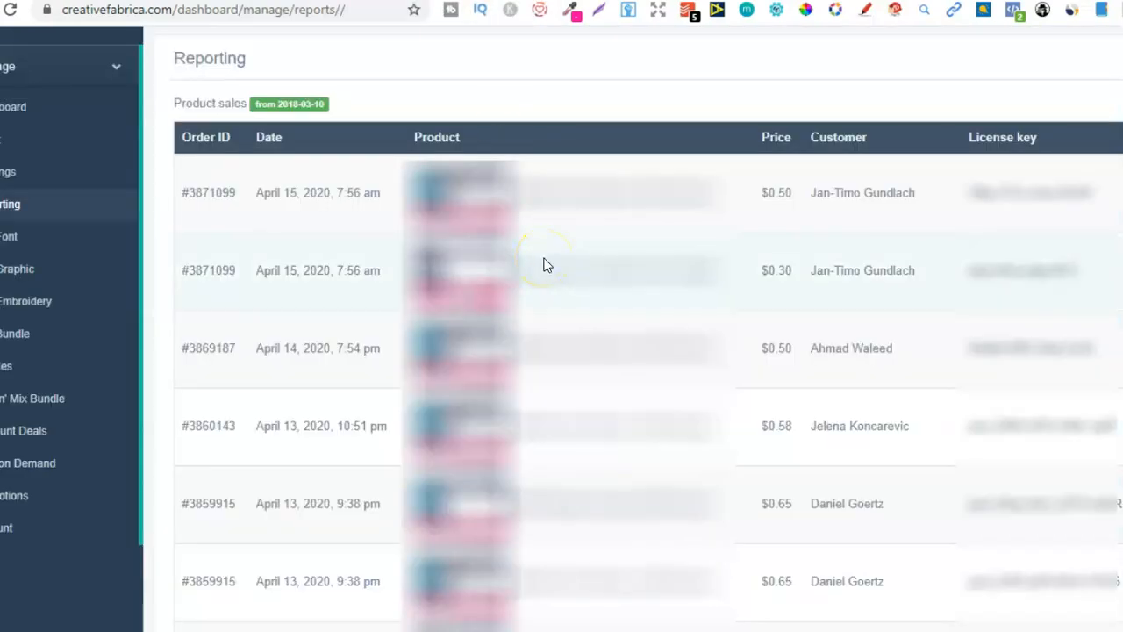
{"action": "mouse_move", "coordinate": [308, 237]}
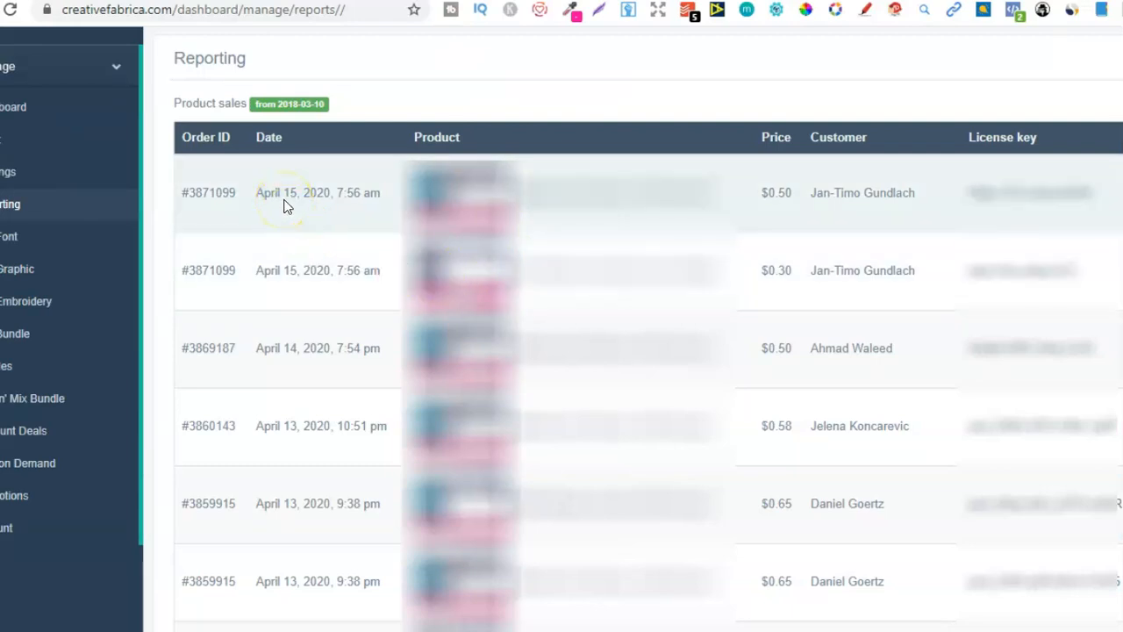
{"action": "mouse_move", "coordinate": [338, 354]}
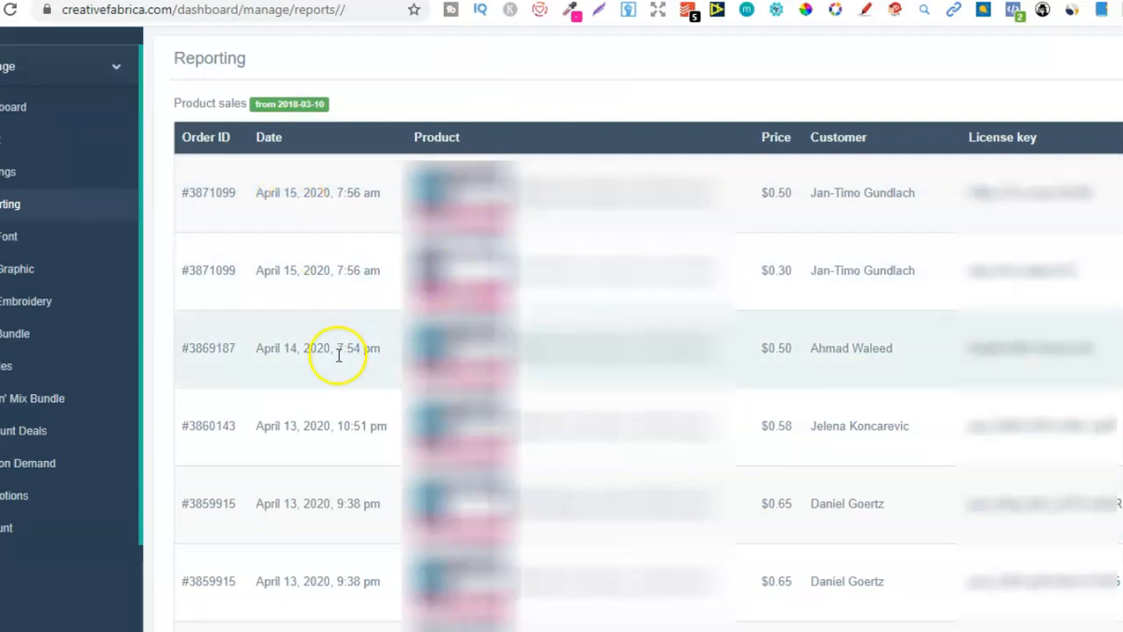
{"action": "mouse_move", "coordinate": [307, 555]}
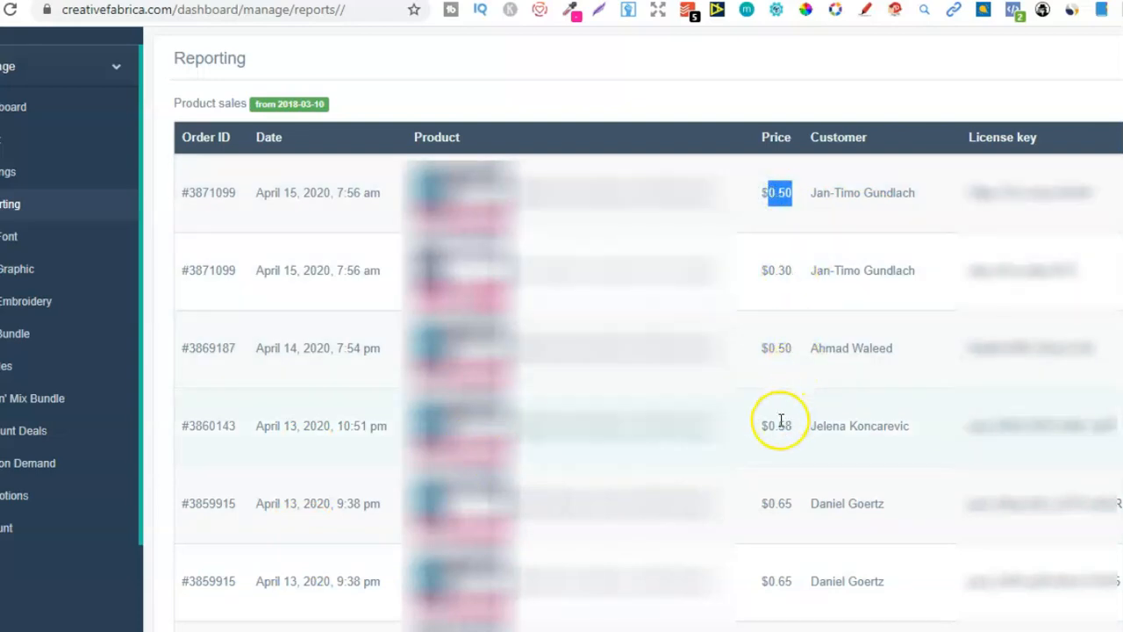
{"action": "mouse_move", "coordinate": [793, 342]}
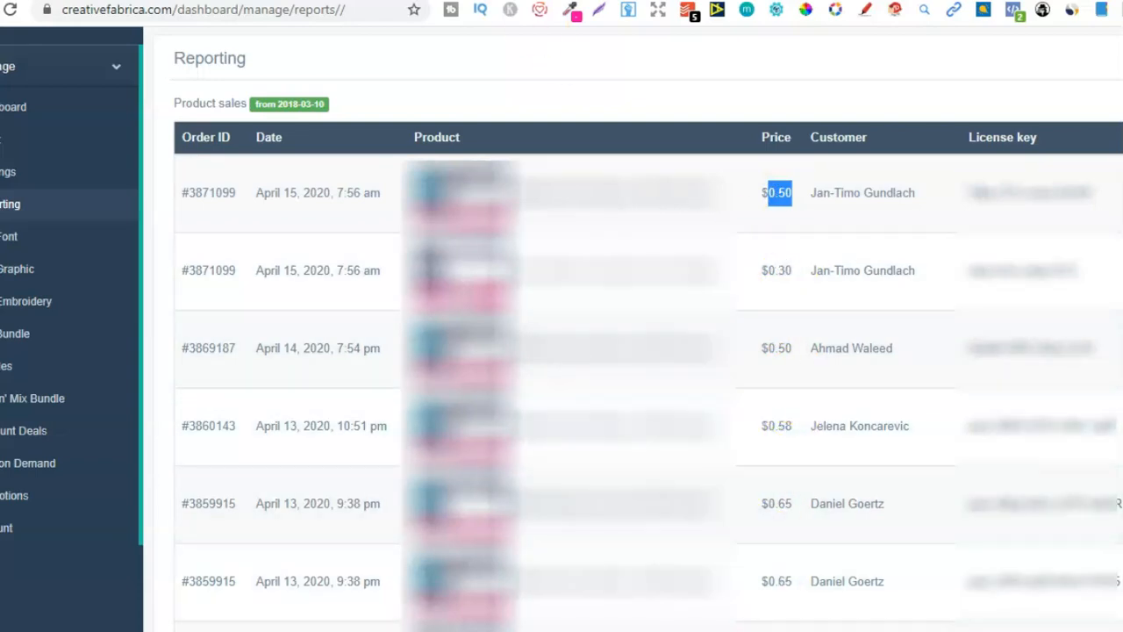
{"action": "mouse_move", "coordinate": [759, 330]}
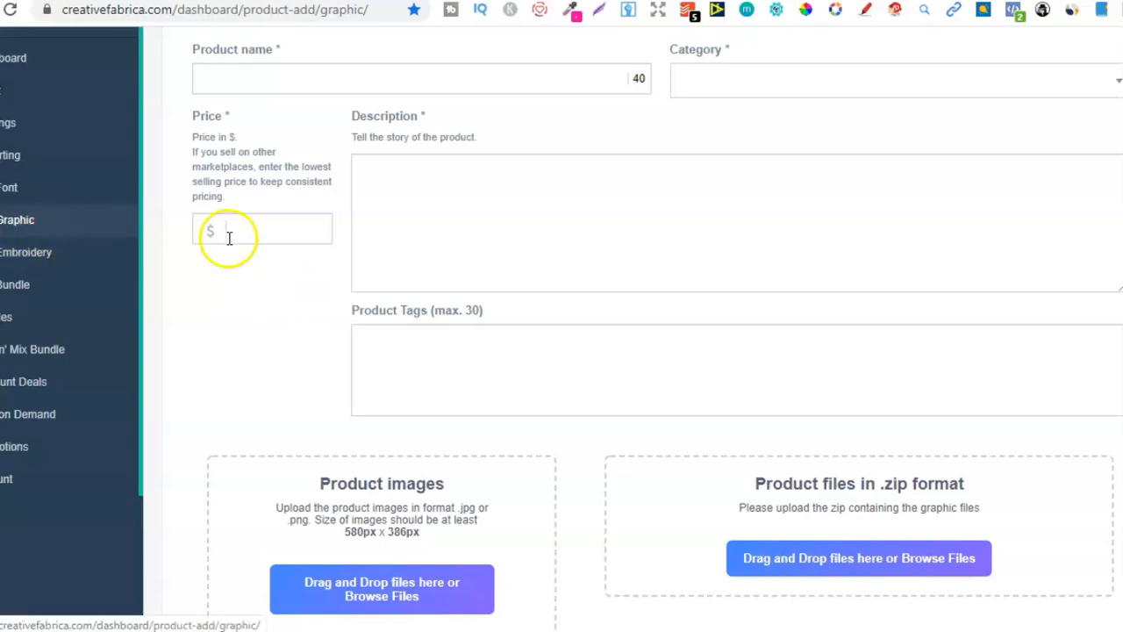
{"action": "mouse_move", "coordinate": [857, 74]}
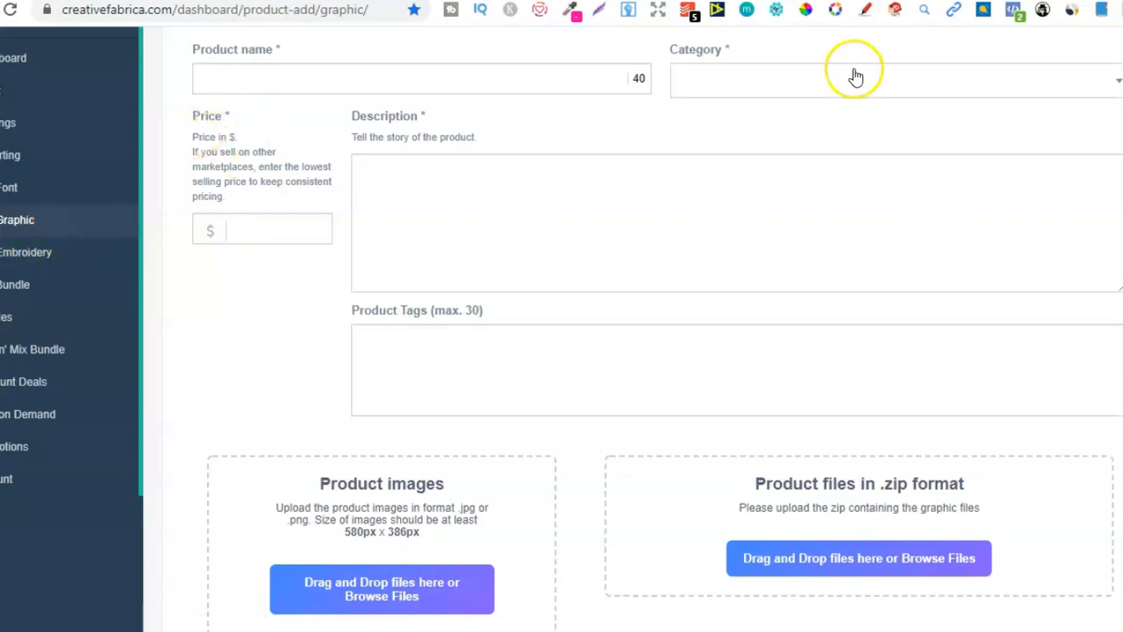
{"action": "mouse_move", "coordinate": [670, 274]}
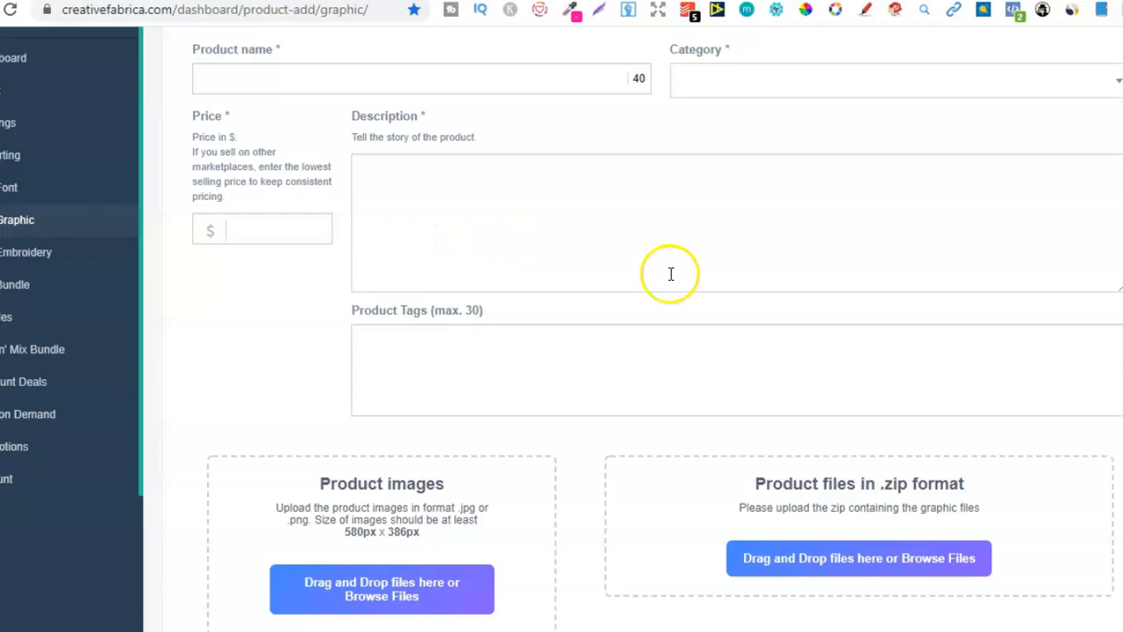
Step: Reveal the freebie, bundle, Pick 'n' Mix, discount, subscription and dynamic pricing options
{"action": "scroll", "scroll_direction": "down", "scroll_amount": 3}
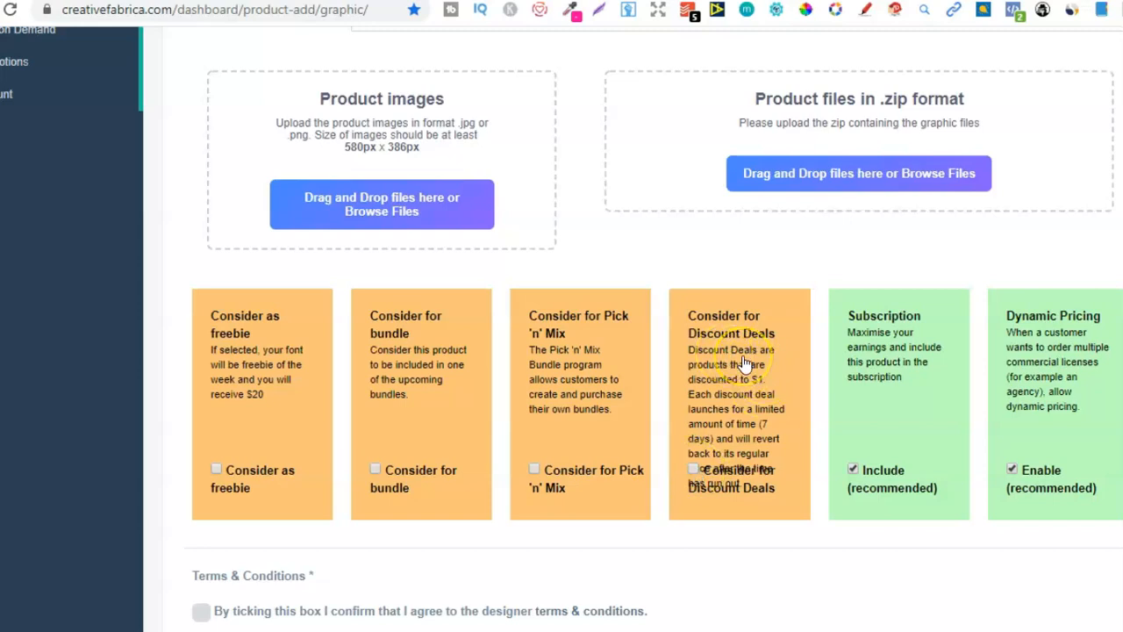
{"action": "mouse_move", "coordinate": [602, 245]}
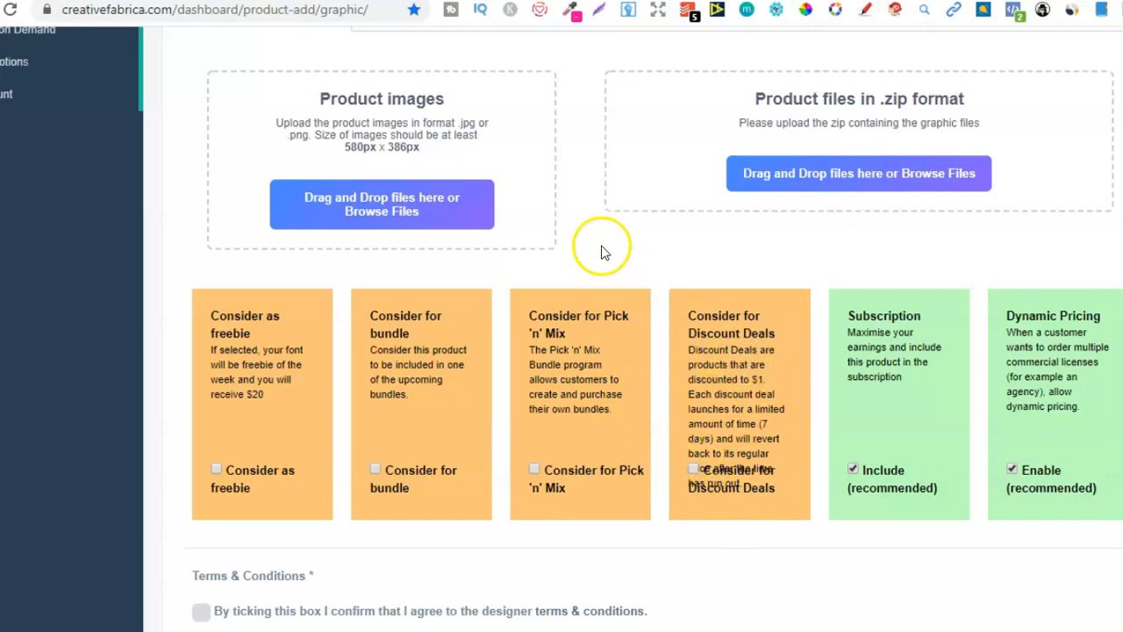
{"action": "mouse_move", "coordinate": [483, 74]}
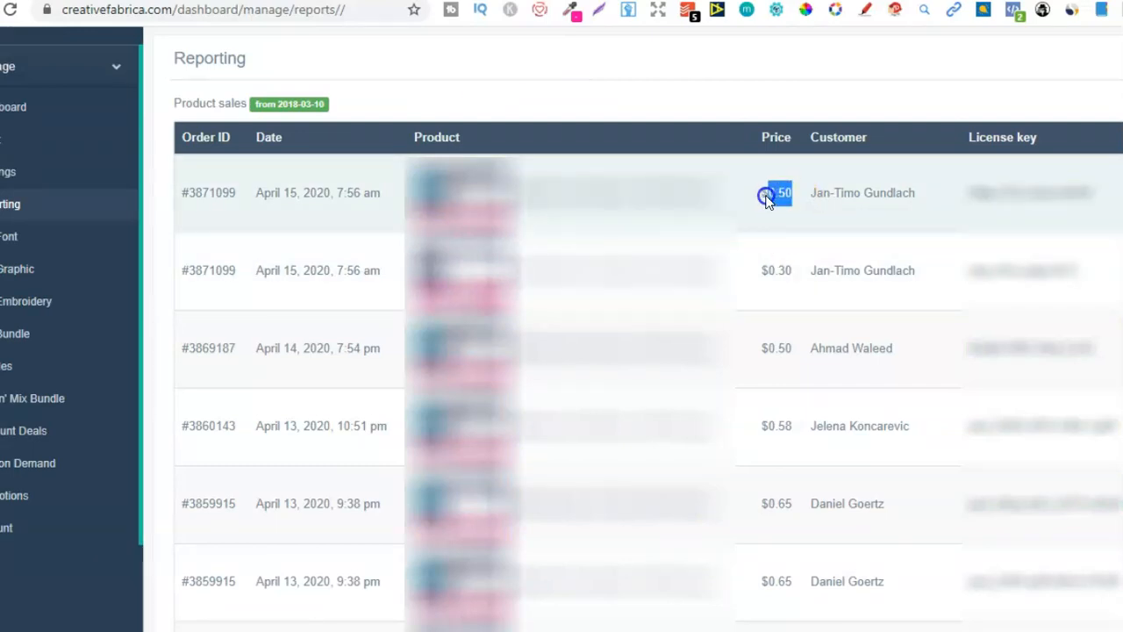
Step: Go back to the Product sales report via Reporting in the sidebar
{"action": "left_click", "coordinate": [776, 192]}
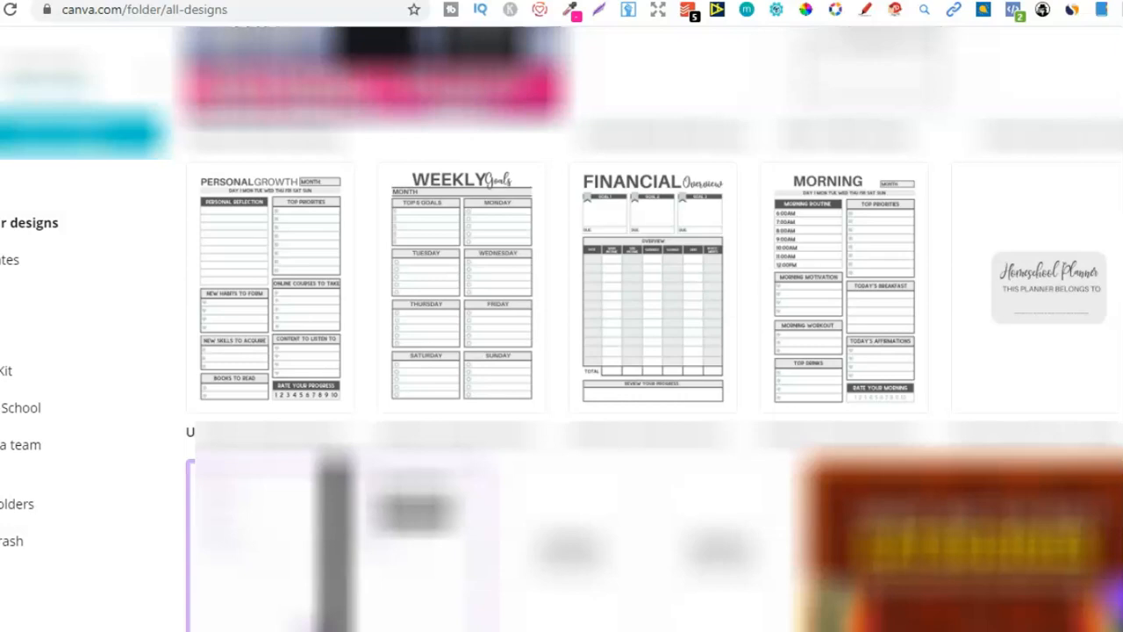
{"action": "mouse_move", "coordinate": [763, 32]}
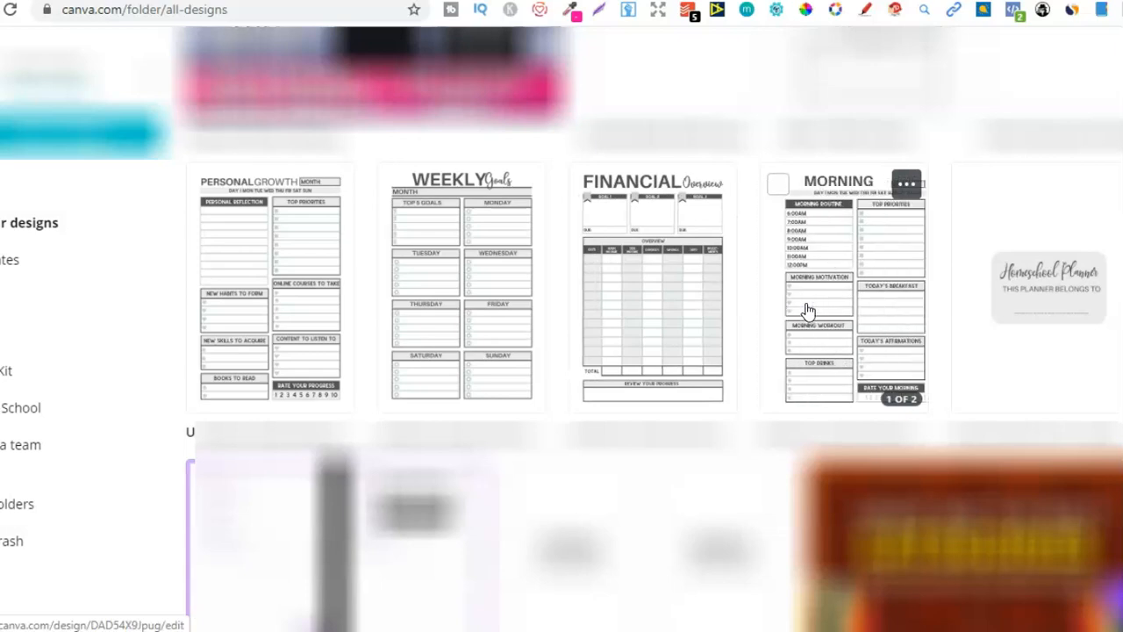
Step: Open the financial overview planner design in Canva's editor
{"action": "double_click", "coordinate": [651, 289]}
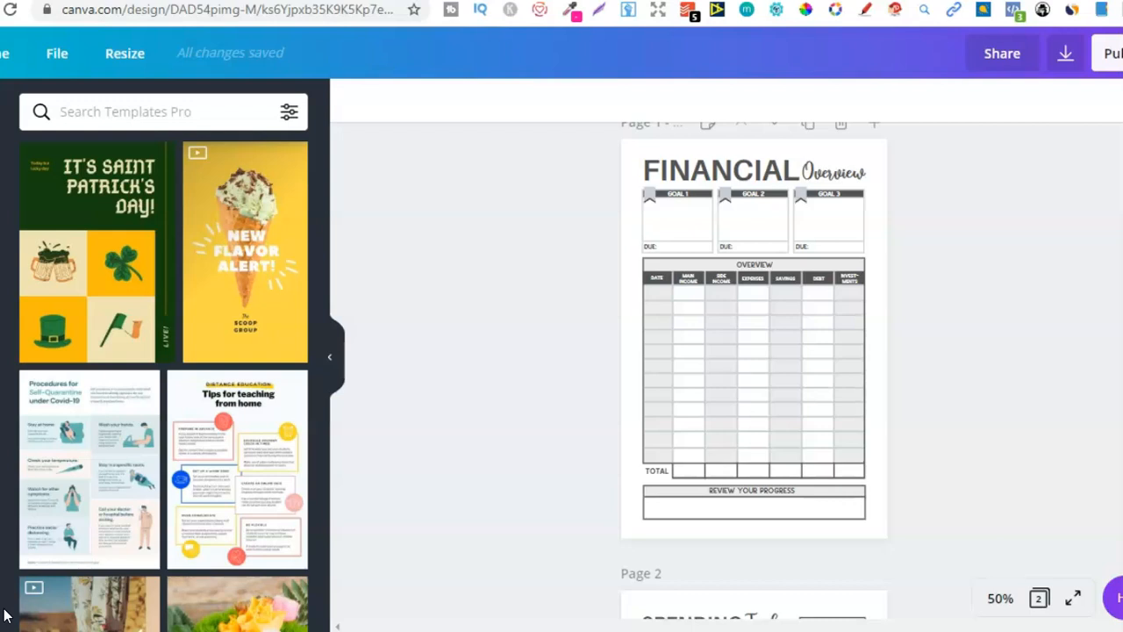
{"action": "left_click", "coordinate": [755, 369]}
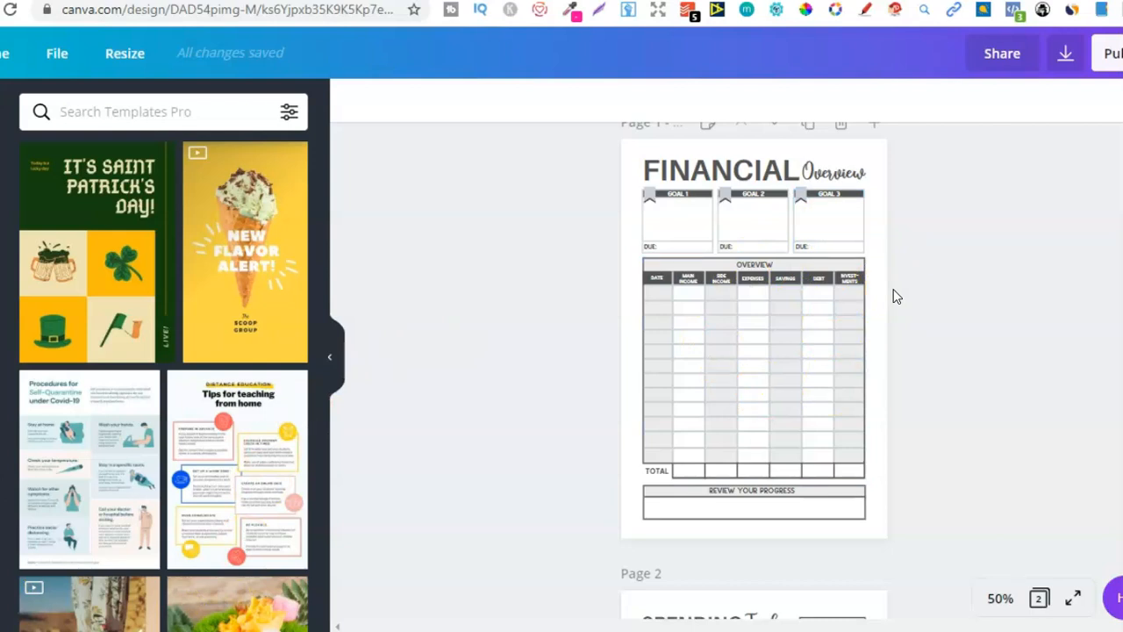
{"action": "mouse_move", "coordinate": [913, 316]}
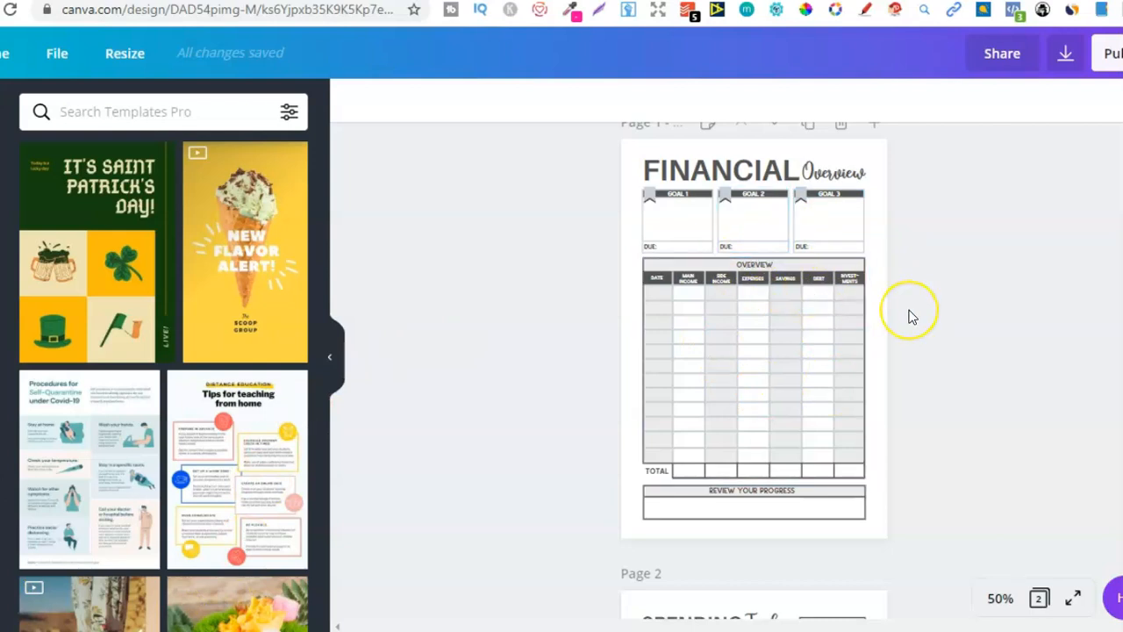
{"action": "mouse_move", "coordinate": [912, 316]}
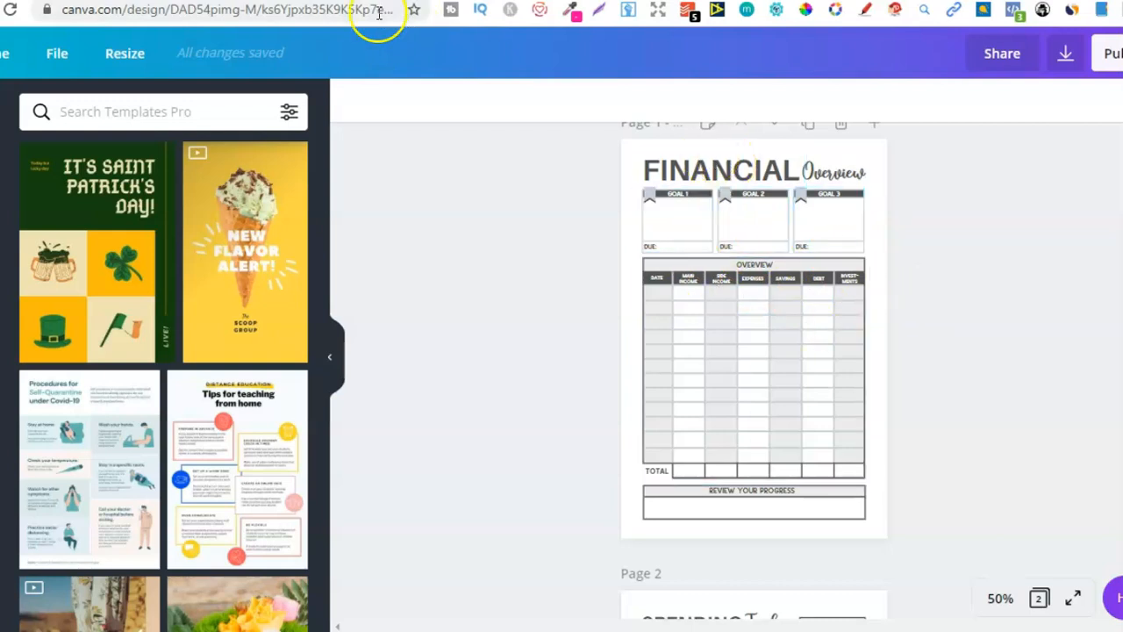
{"action": "mouse_move", "coordinate": [603, 207]}
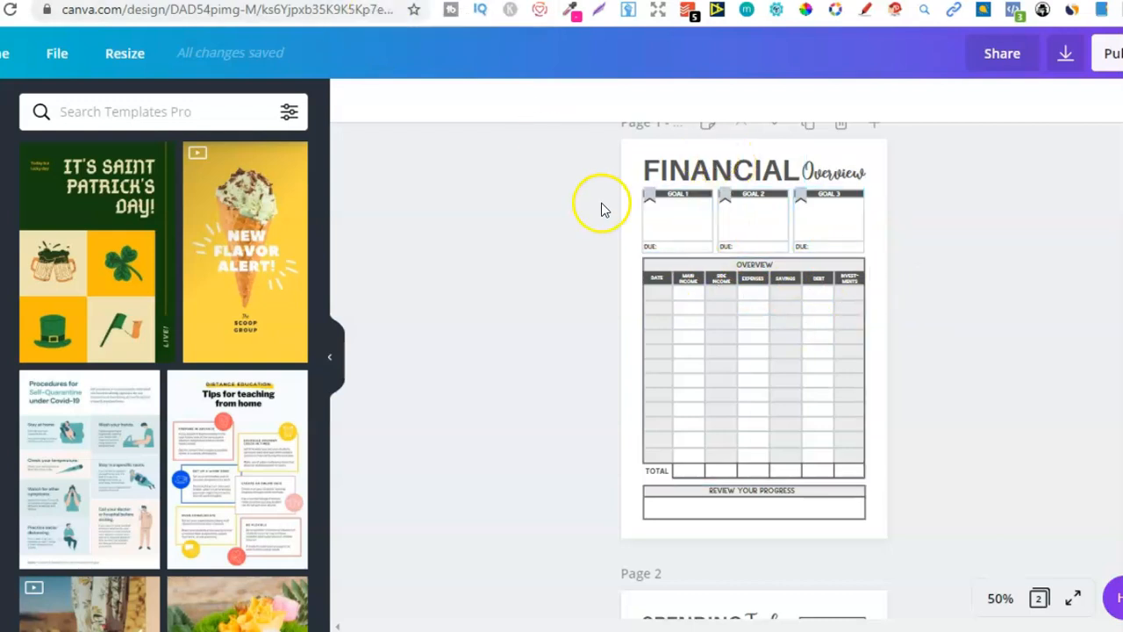
{"action": "left_click", "coordinate": [828, 218]}
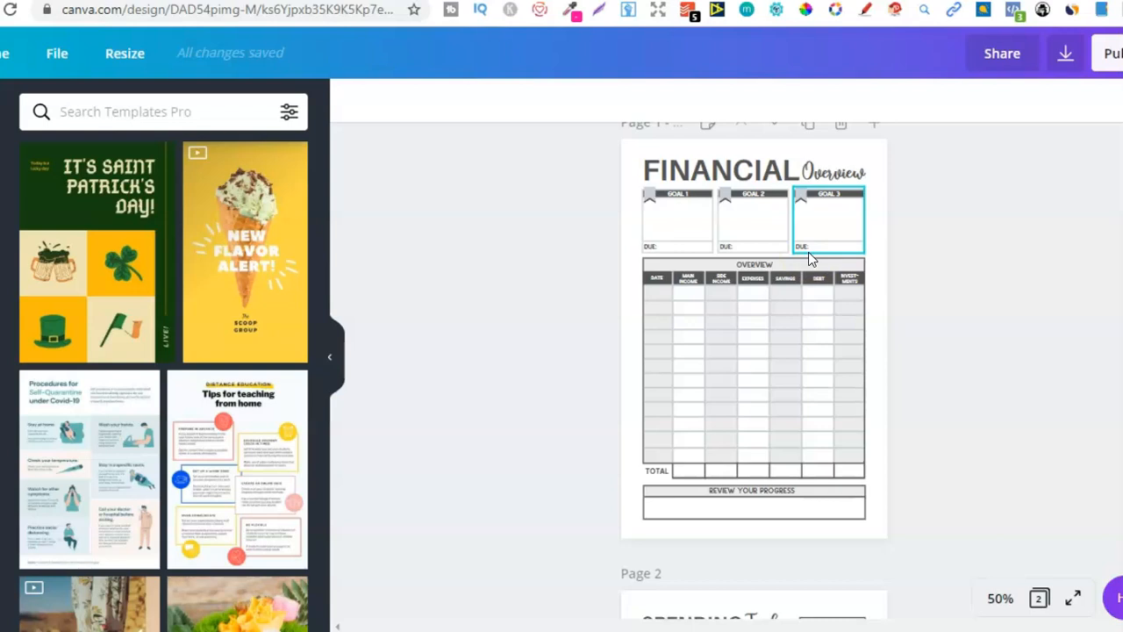
{"action": "left_click", "coordinate": [921, 214]}
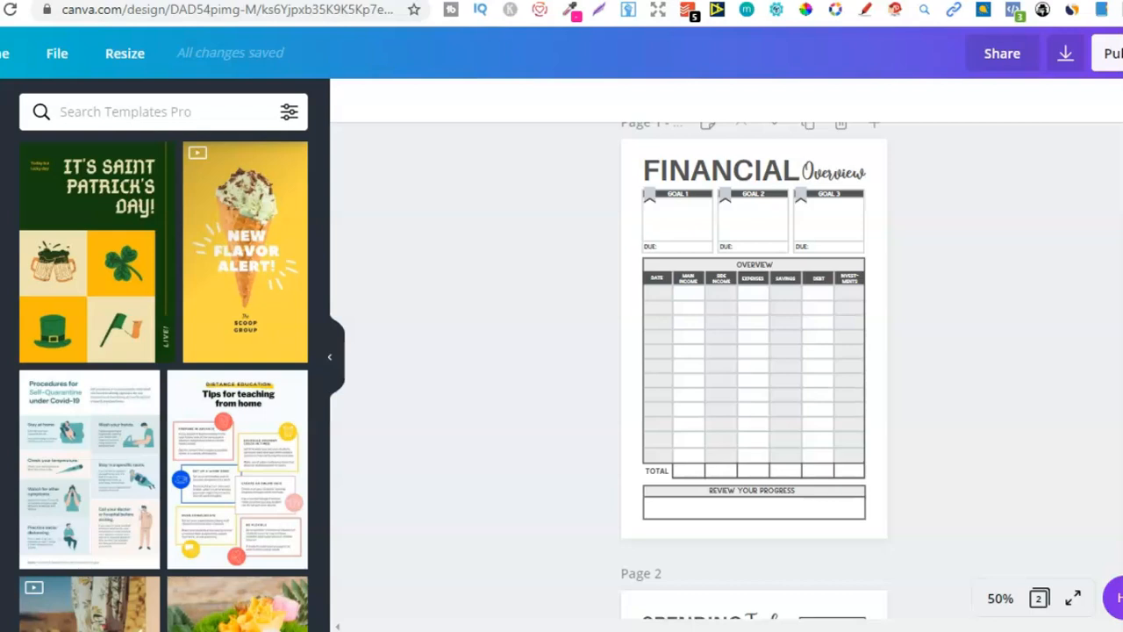
{"action": "left_click", "coordinate": [688, 430]}
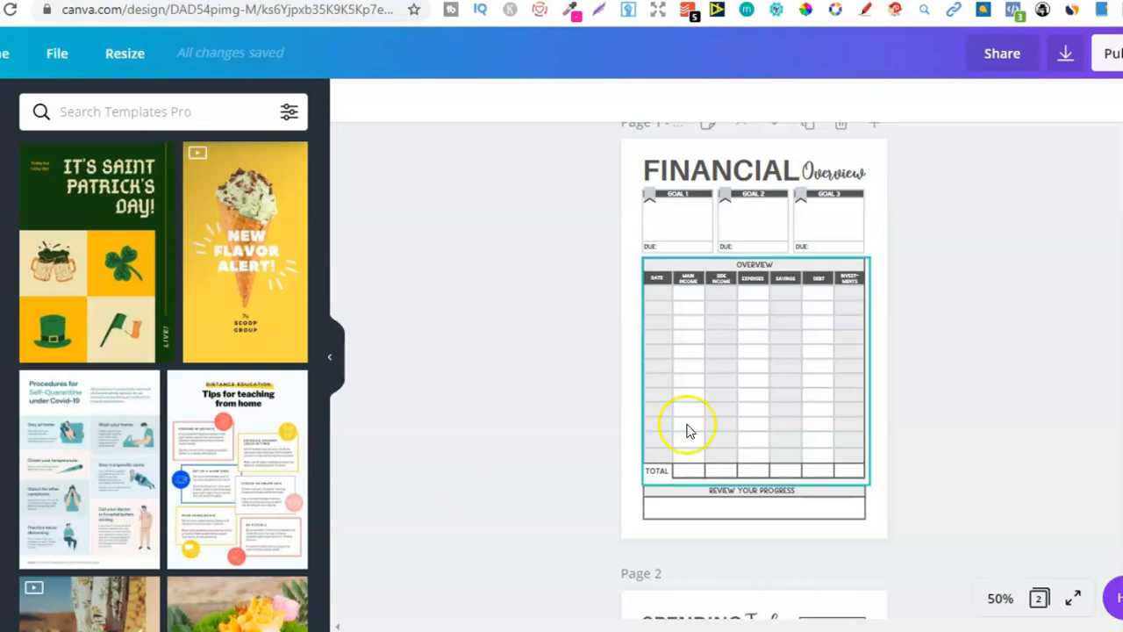
{"action": "scroll", "scroll_direction": "down", "scroll_amount": 3}
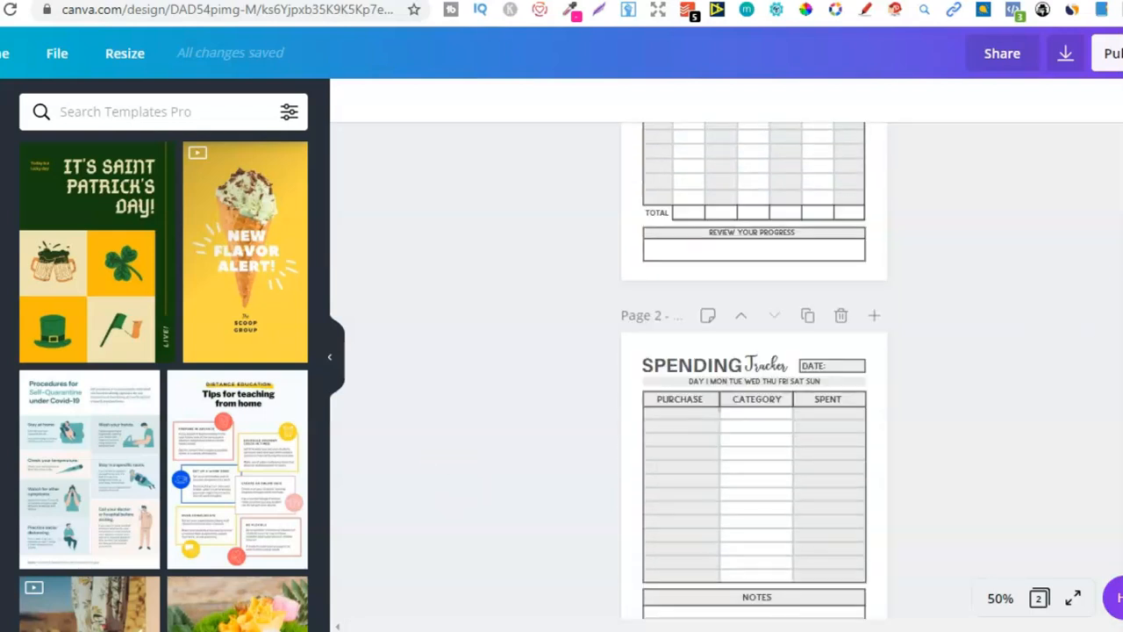
{"action": "scroll", "scroll_direction": "down", "scroll_amount": 3}
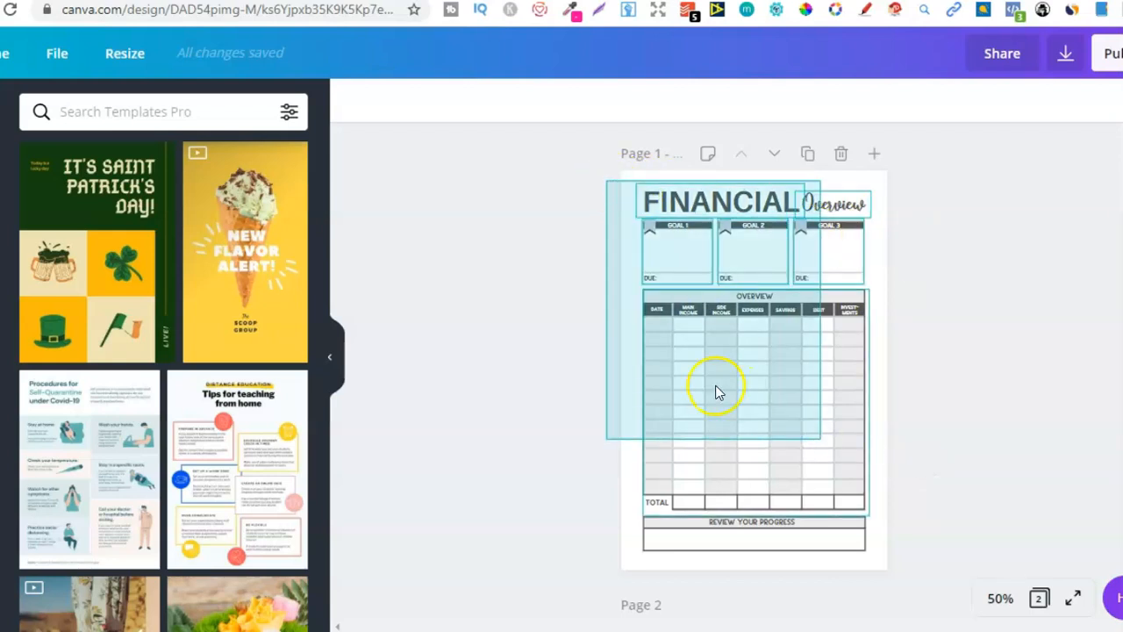
{"action": "left_click", "coordinate": [916, 395]}
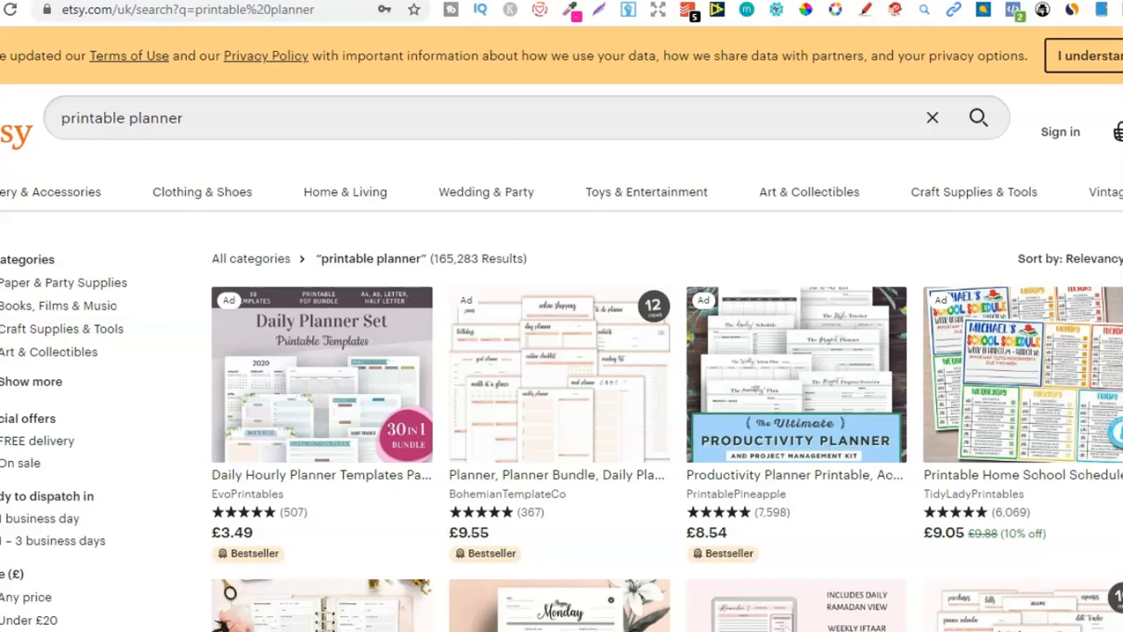
Step: Open the Pink Ramadan Planner listing, enlarge its preview image, then close the lightbox
{"action": "left_click", "coordinate": [1085, 54]}
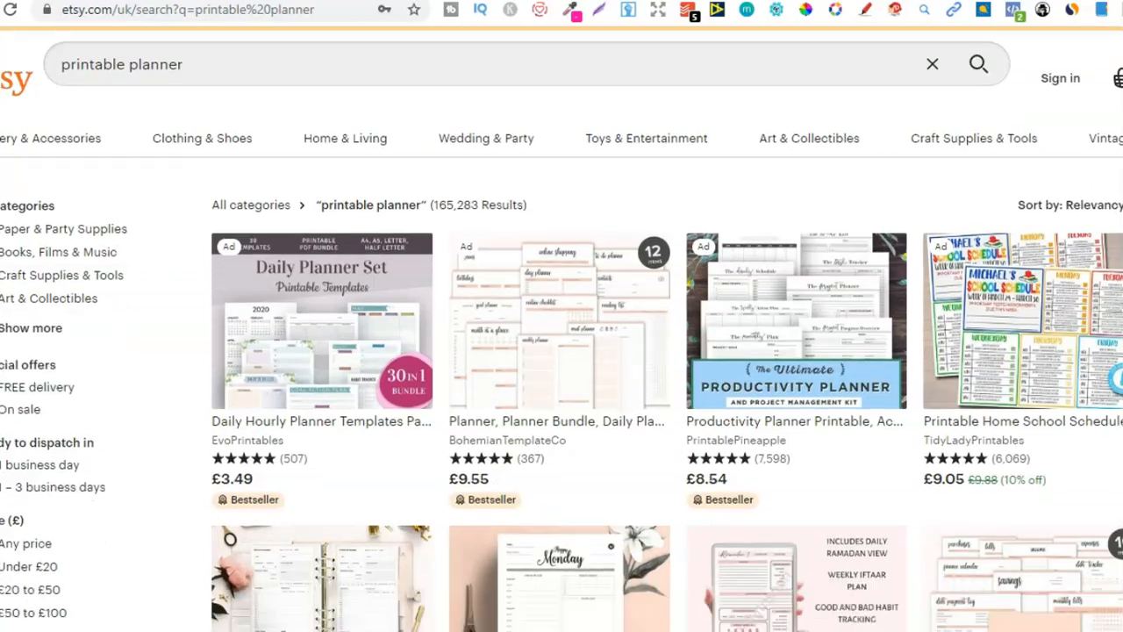
{"action": "scroll", "scroll_direction": "down", "scroll_amount": 3}
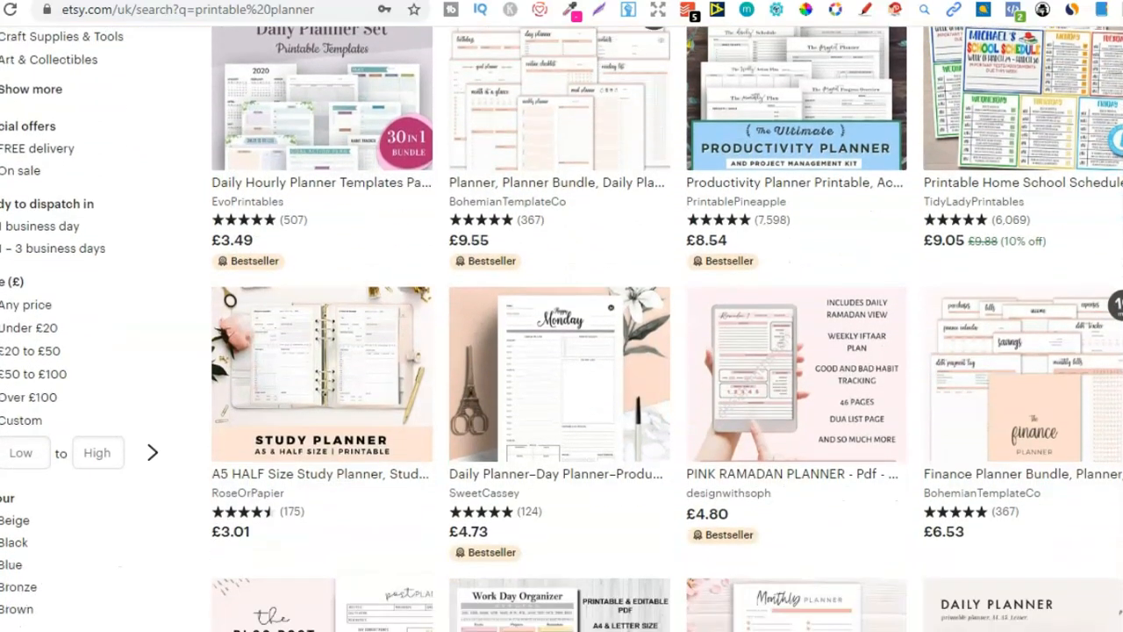
{"action": "scroll", "scroll_direction": "down", "scroll_amount": 3}
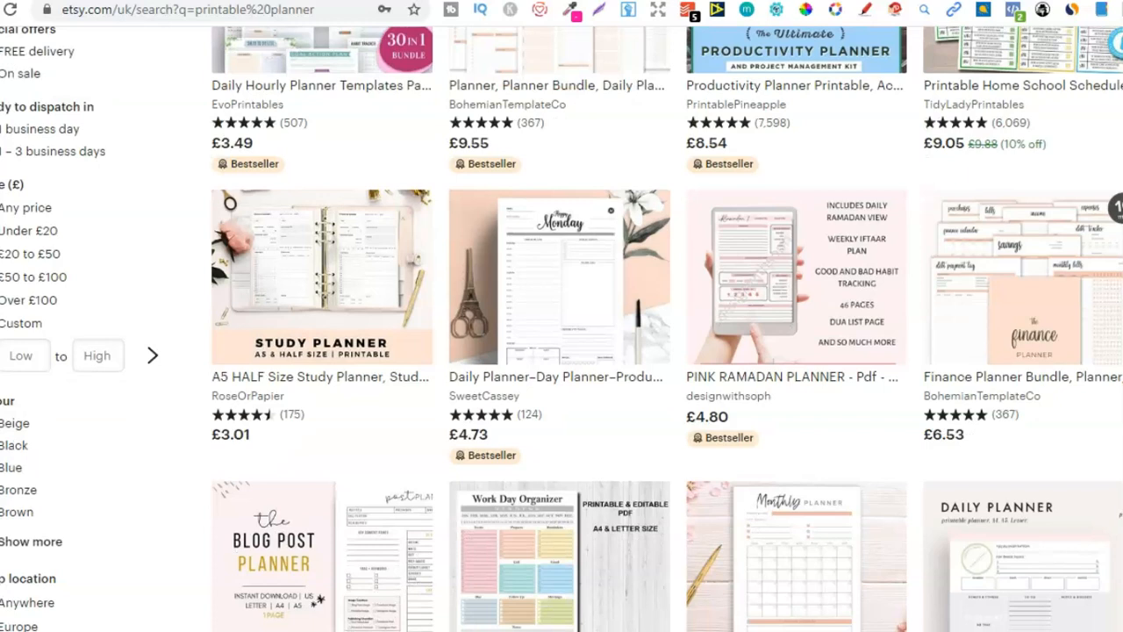
{"action": "mouse_move", "coordinate": [737, 442]}
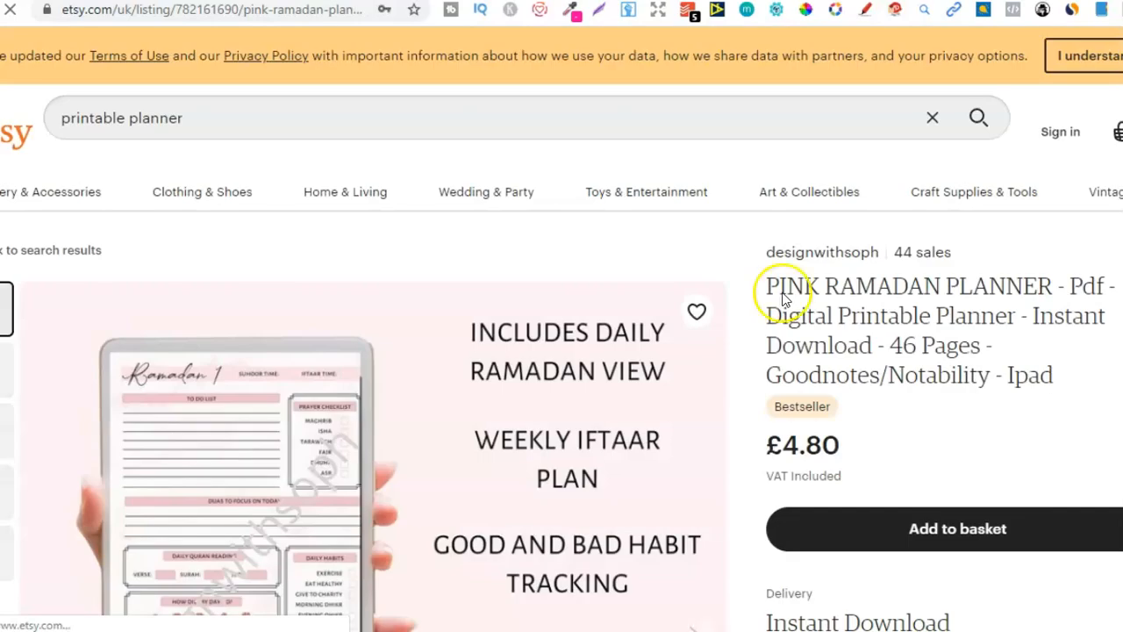
{"action": "double_click", "coordinate": [881, 284]}
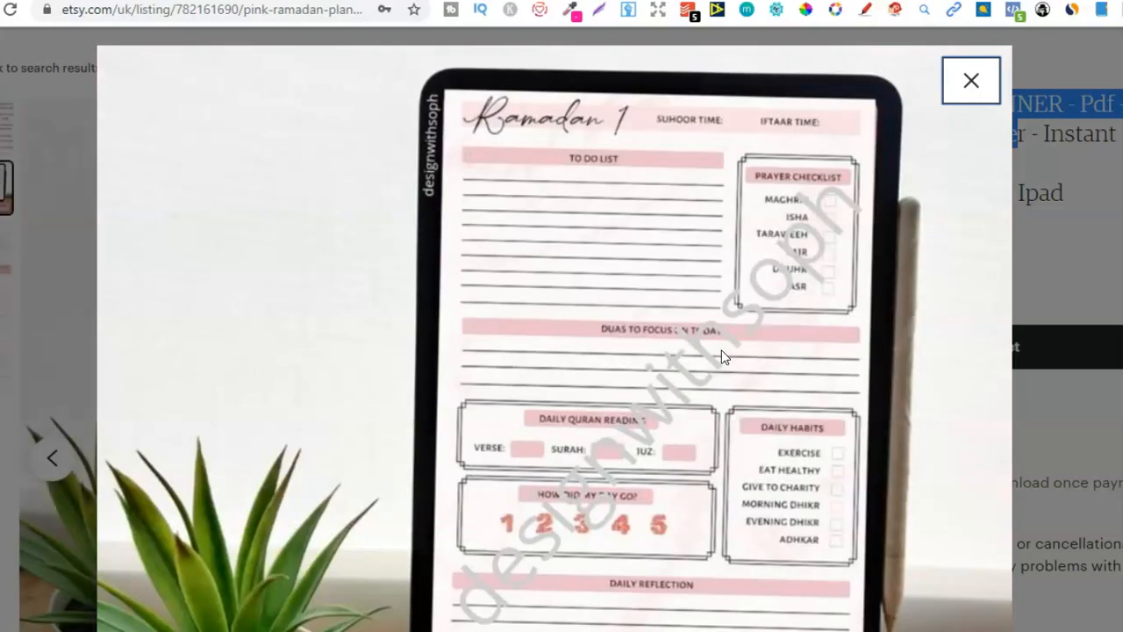
{"action": "mouse_move", "coordinate": [913, 114]}
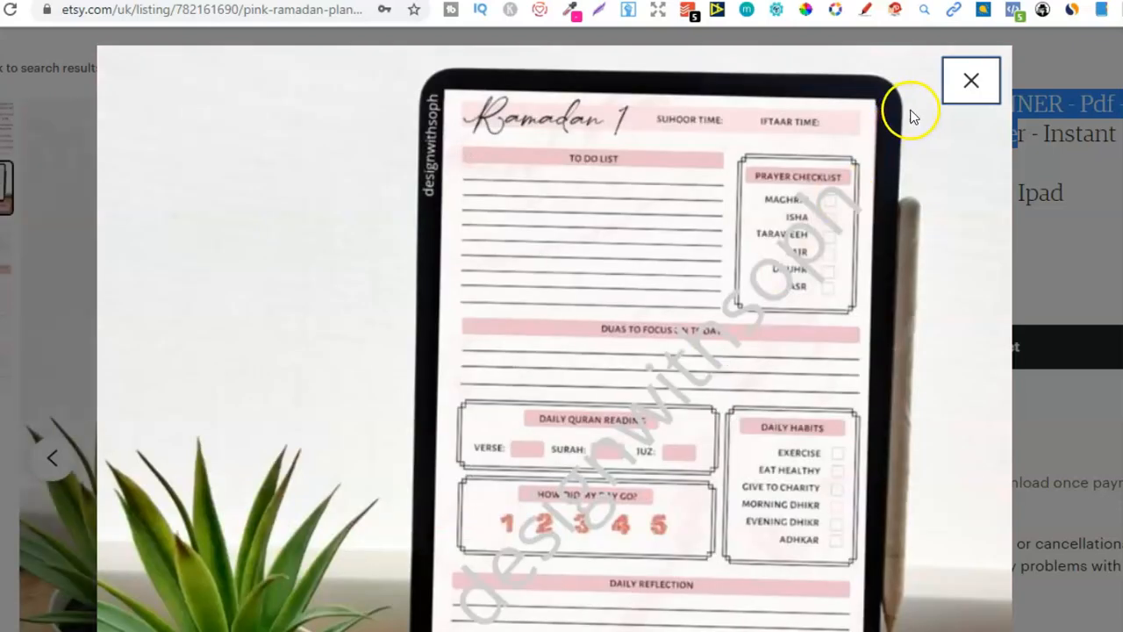
{"action": "mouse_move", "coordinate": [127, 540]}
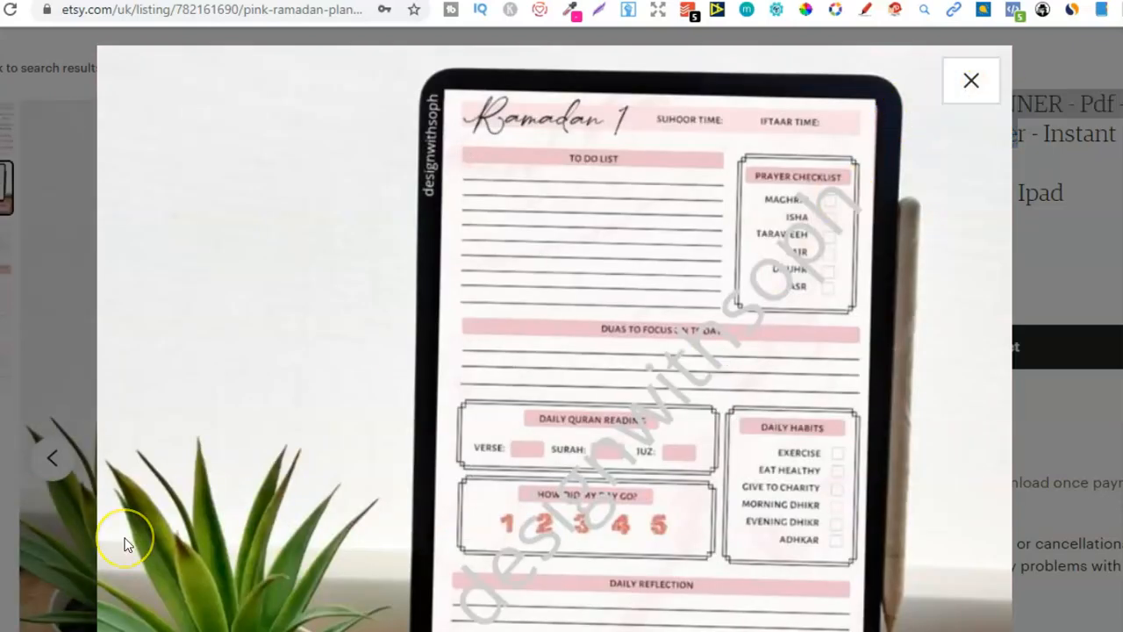
{"action": "mouse_move", "coordinate": [1060, 246]}
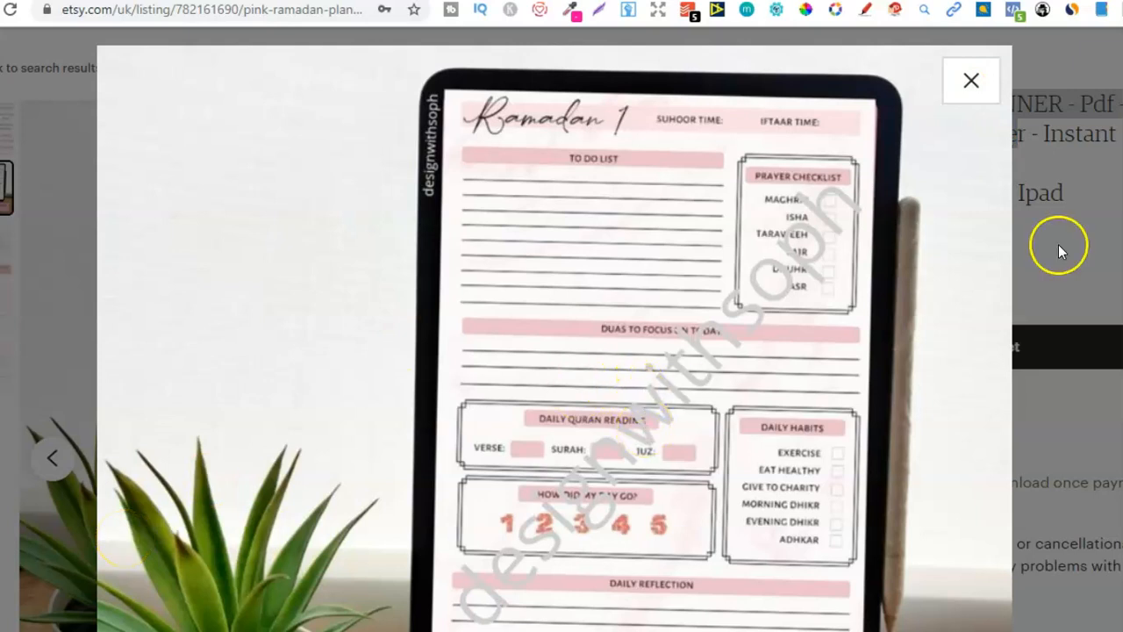
{"action": "left_click", "coordinate": [970, 81]}
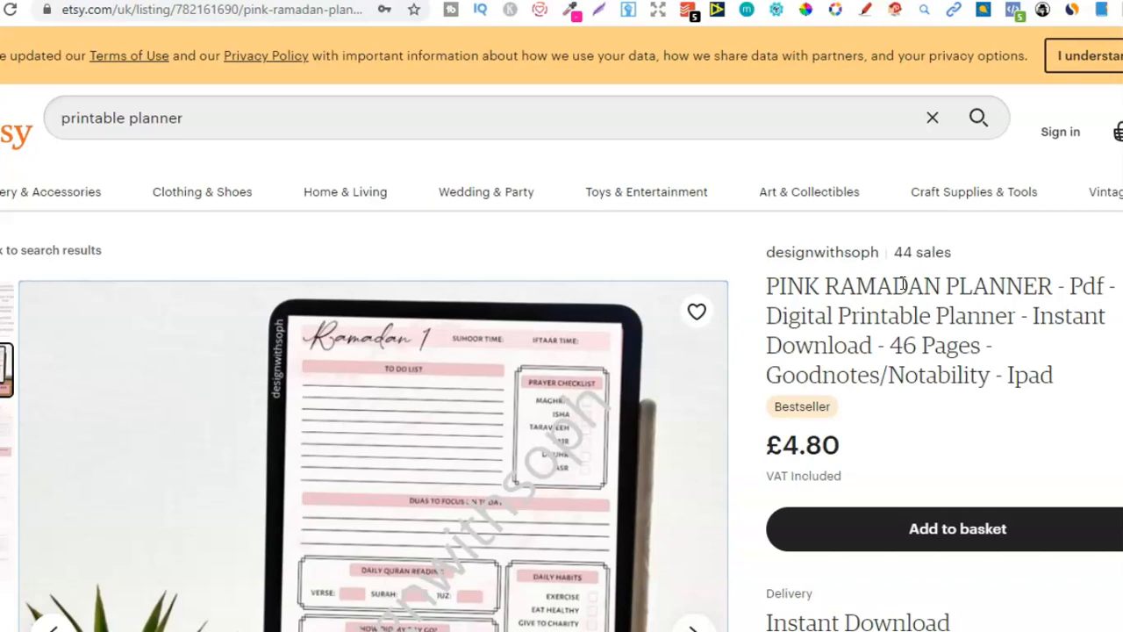
{"action": "mouse_move", "coordinate": [903, 283]}
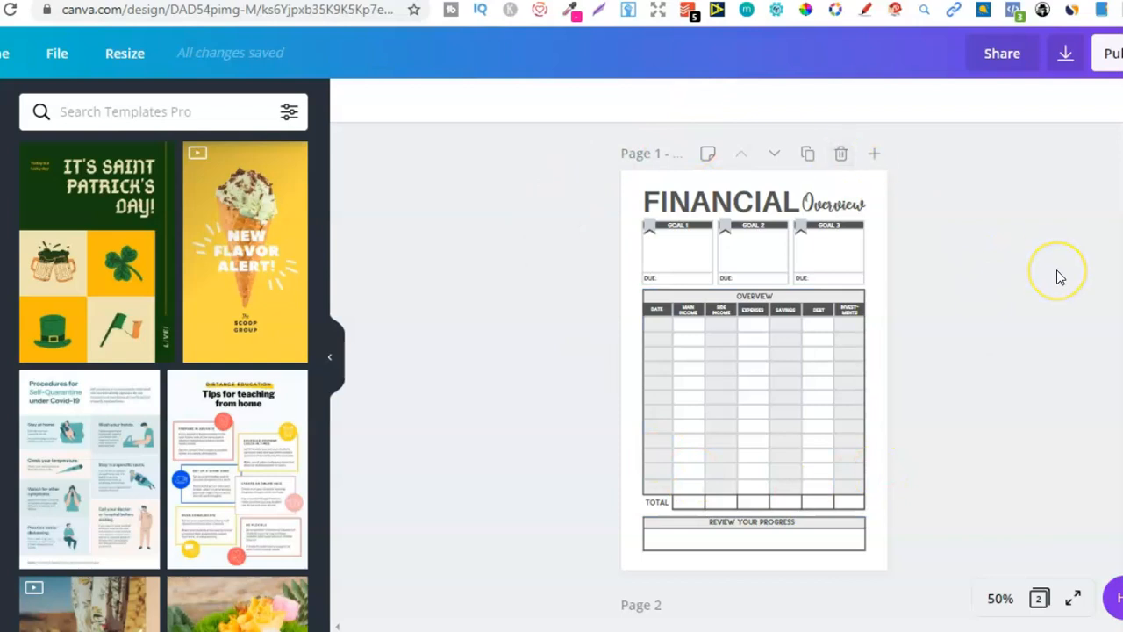
{"action": "mouse_move", "coordinate": [1060, 278]}
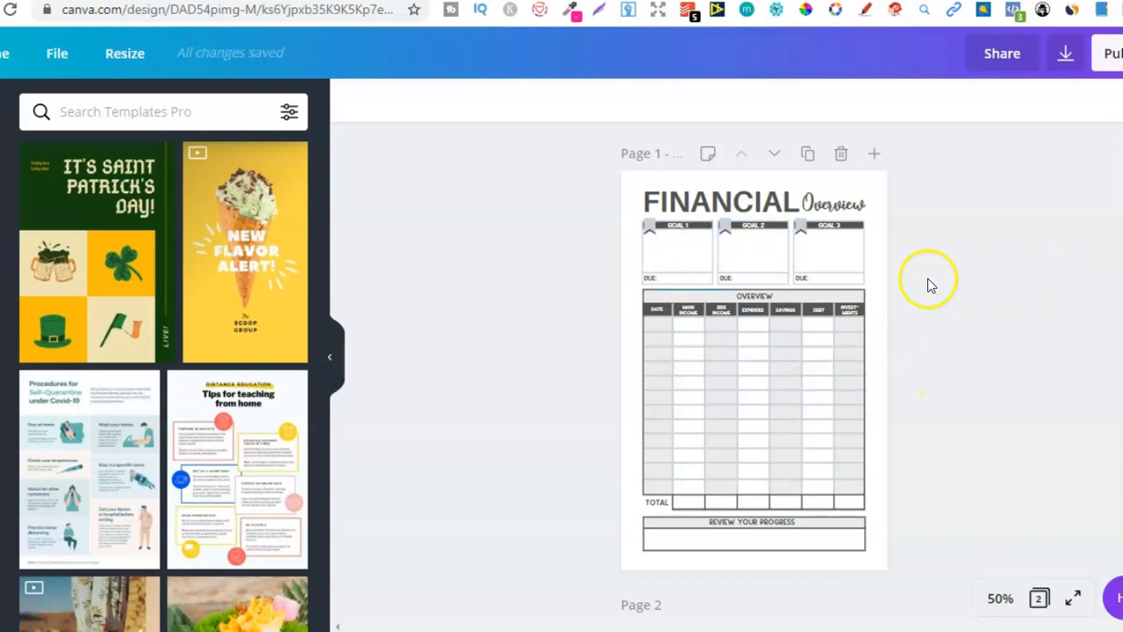
{"action": "mouse_move", "coordinate": [432, 116]}
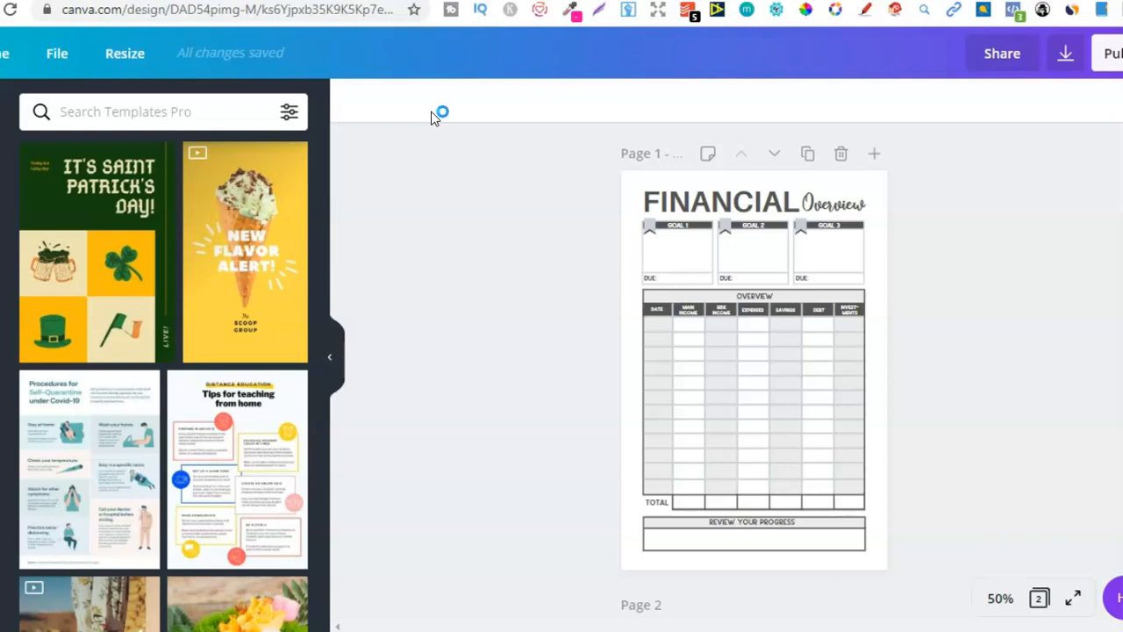
{"action": "mouse_move", "coordinate": [26, 548]}
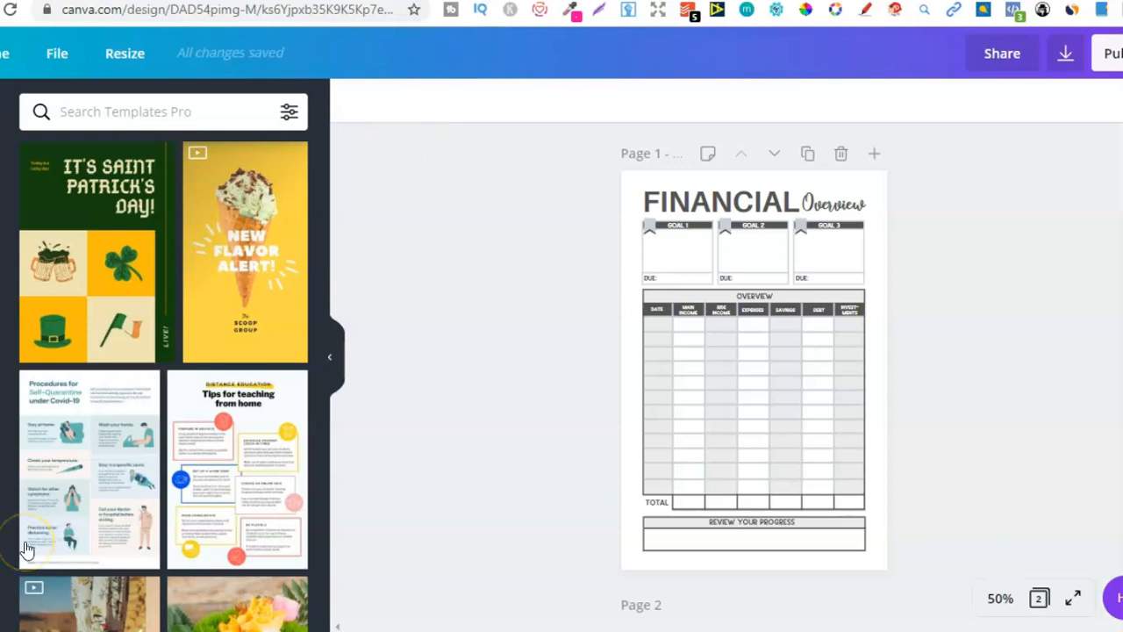
{"action": "mouse_move", "coordinate": [29, 544]}
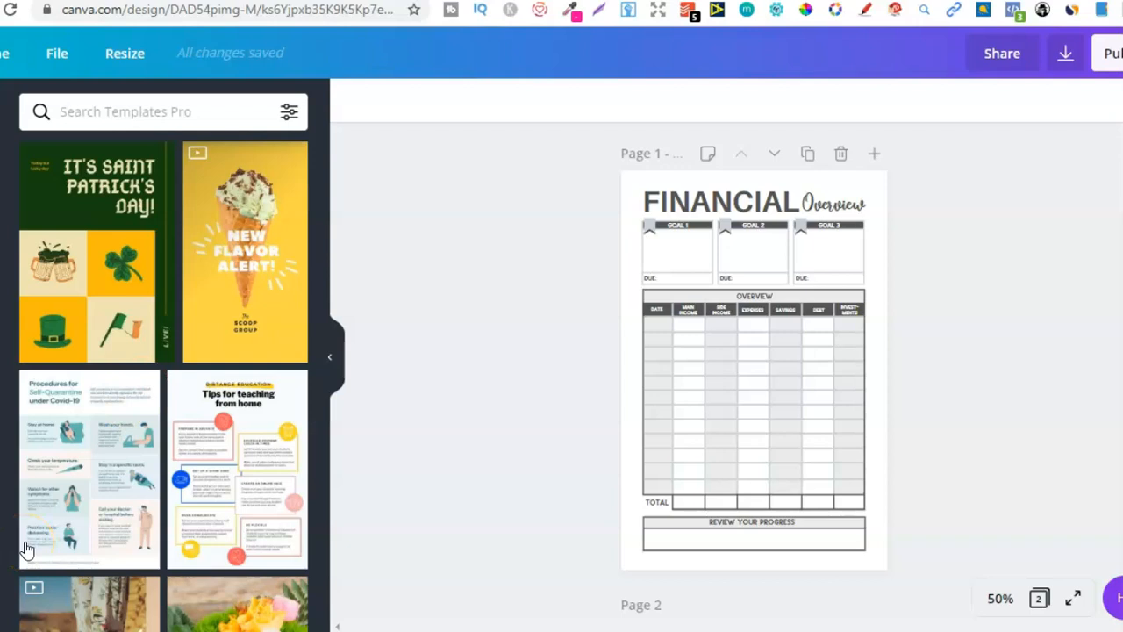